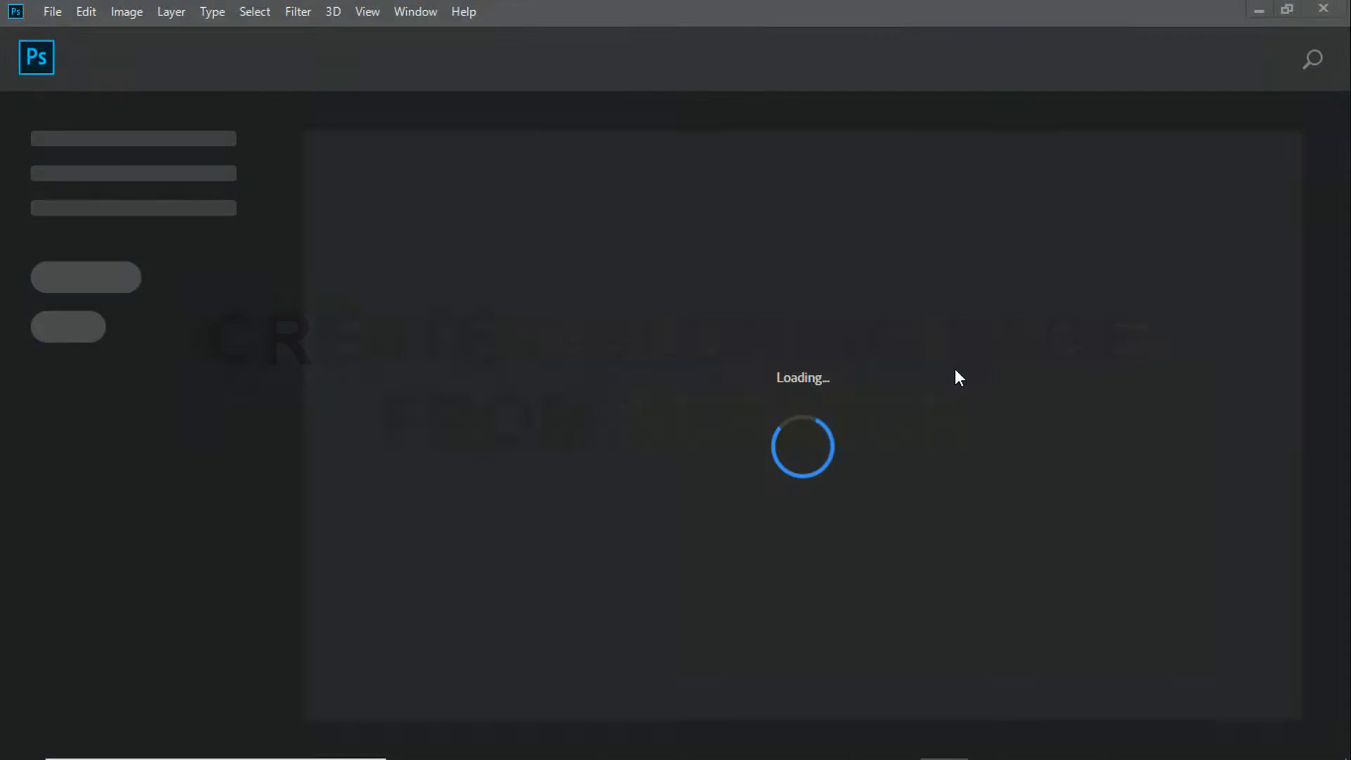
- Start a new document in inches, 8.5 wide by 11.25 tall, and select the resolution value
left_click(52, 11)
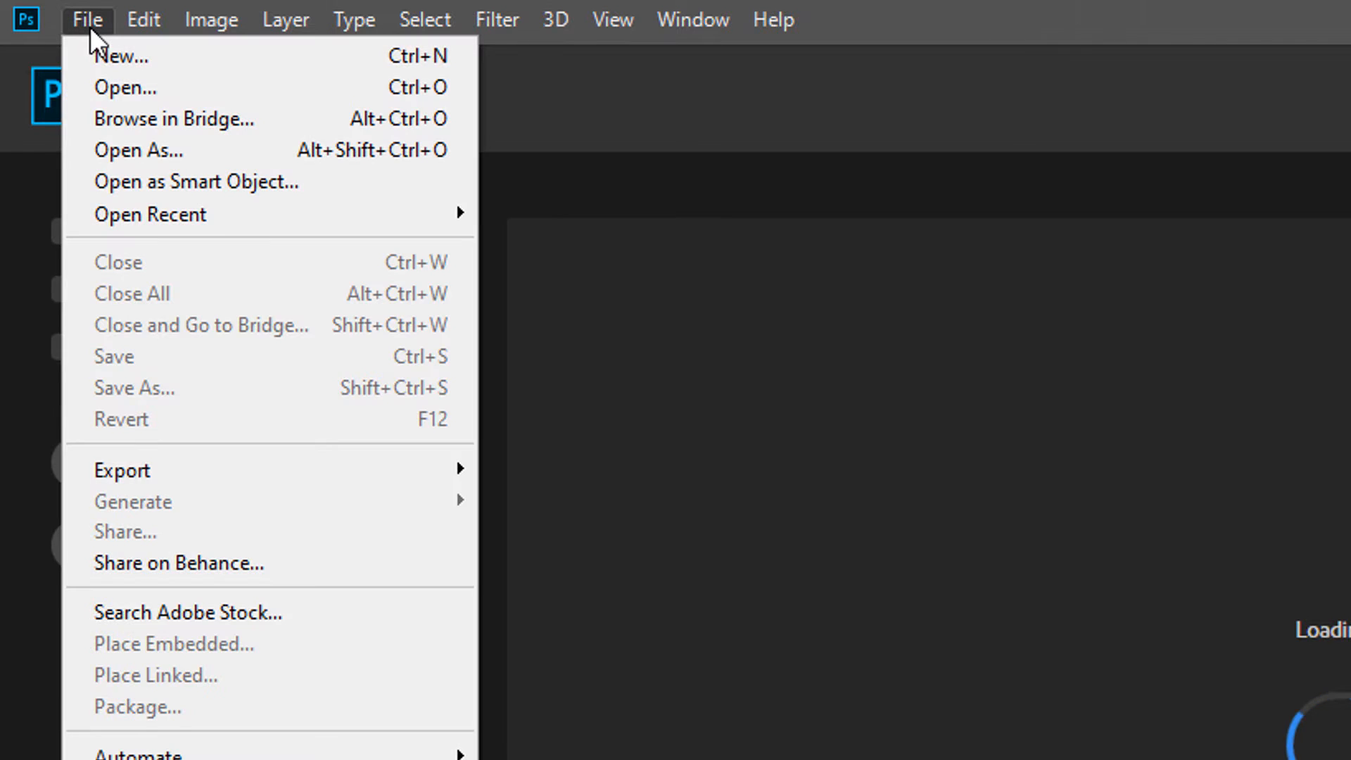
left_click(121, 56)
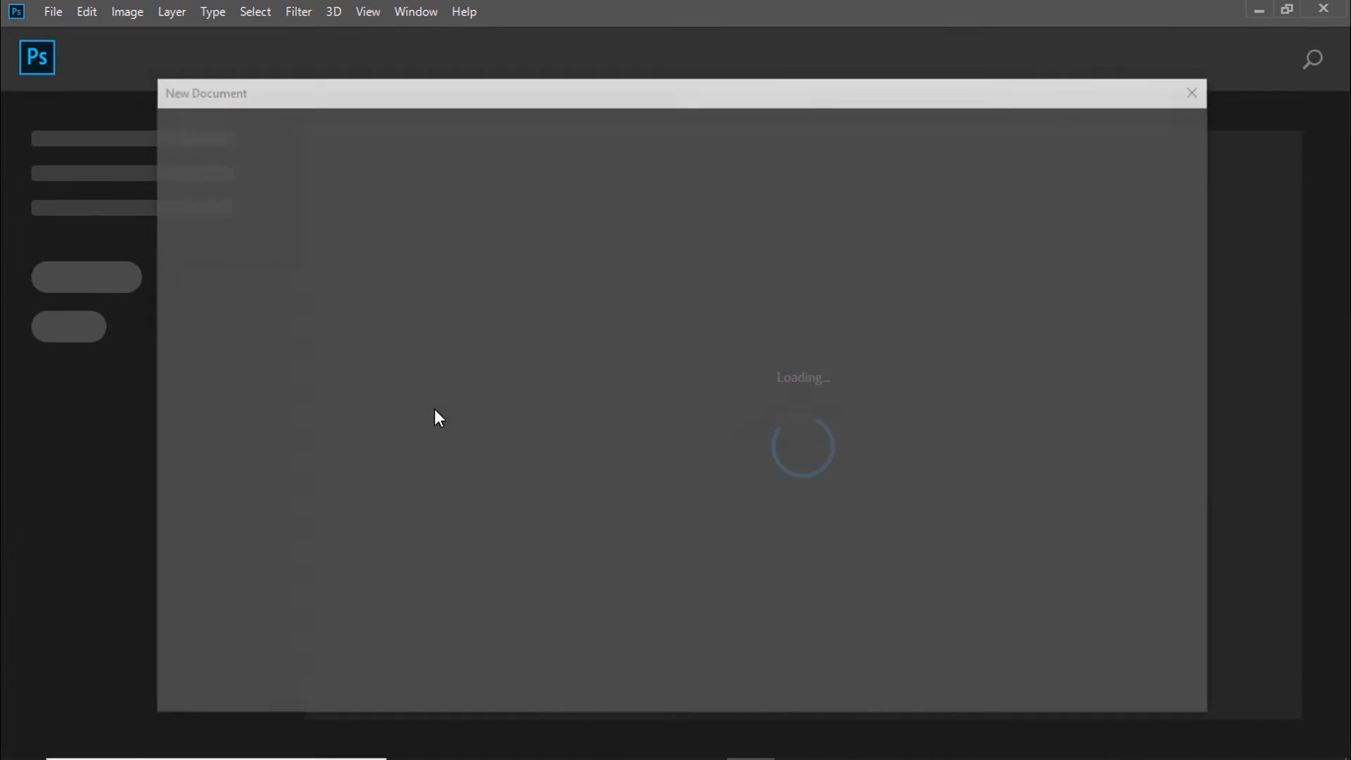
left_click(1005, 368)
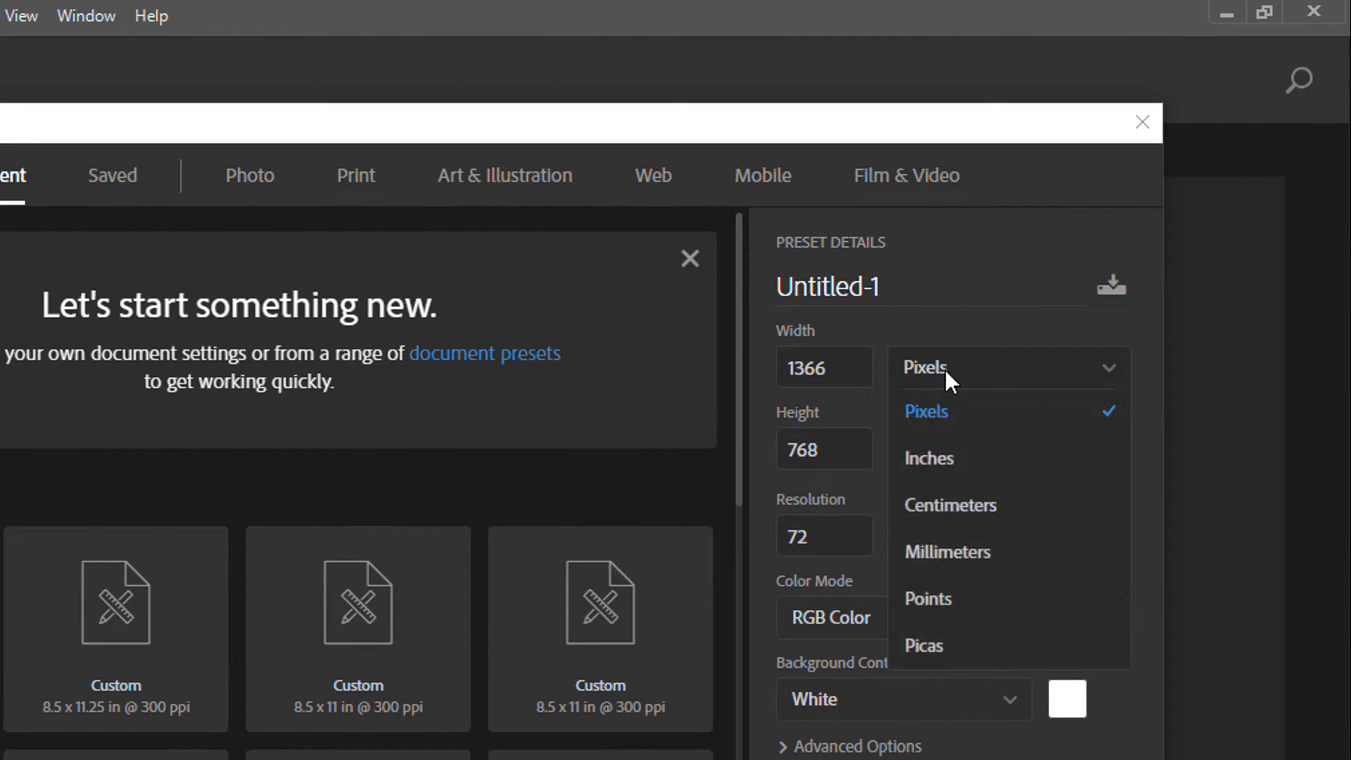
left_click(929, 457)
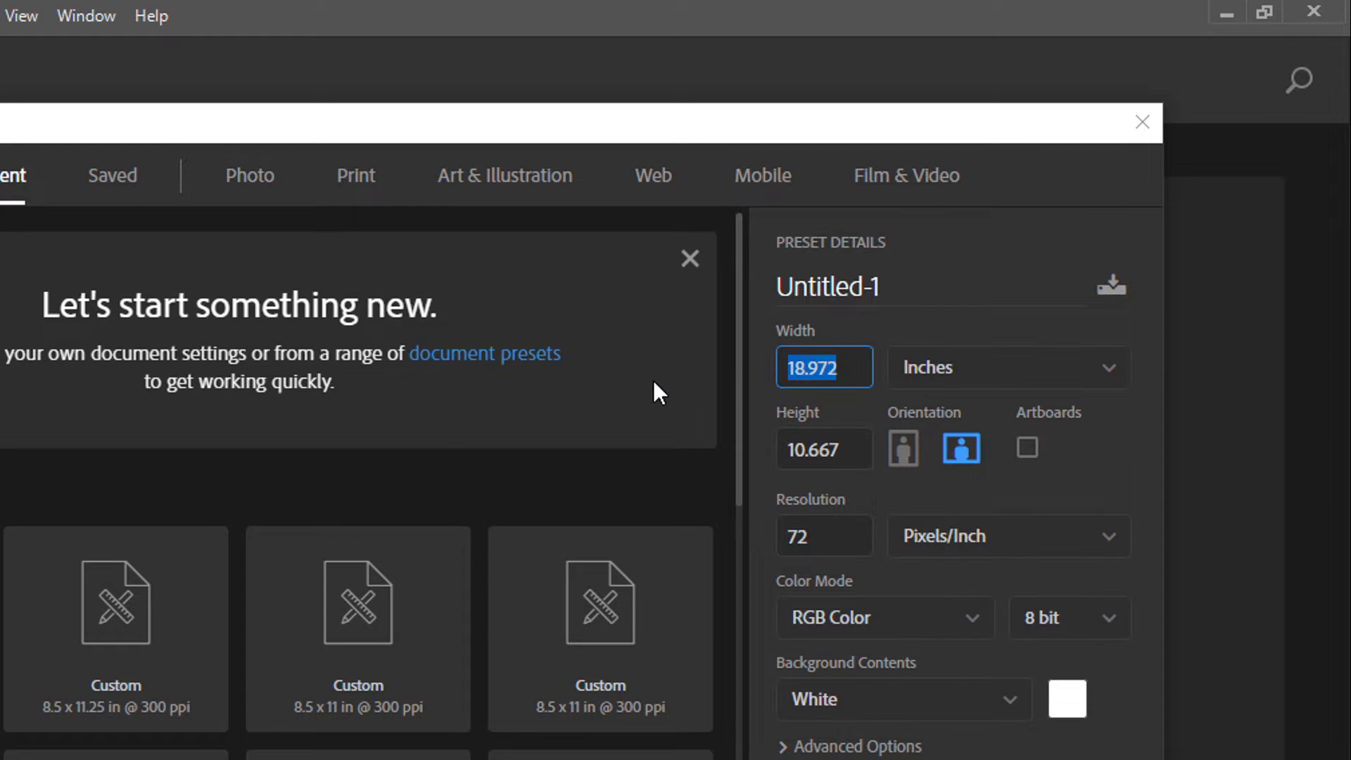
type("8.5")
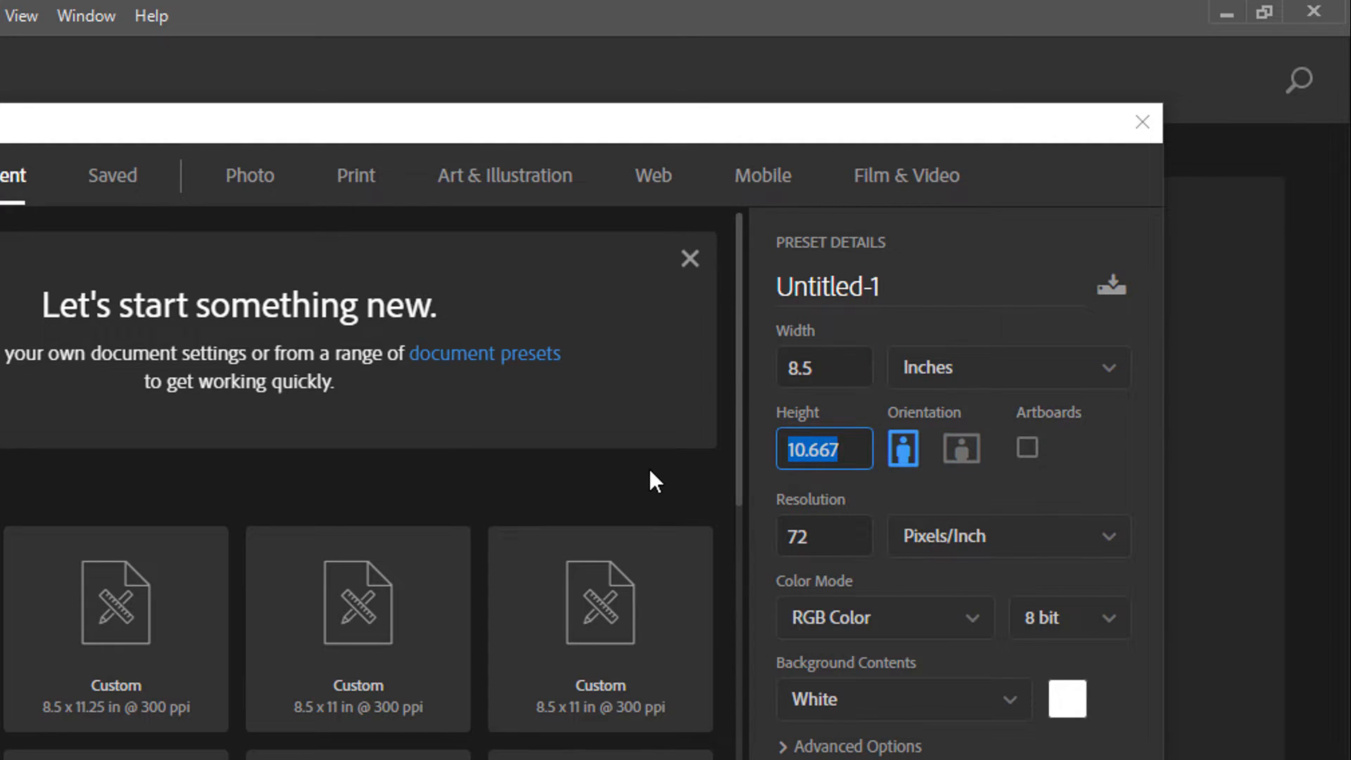
type("11.25")
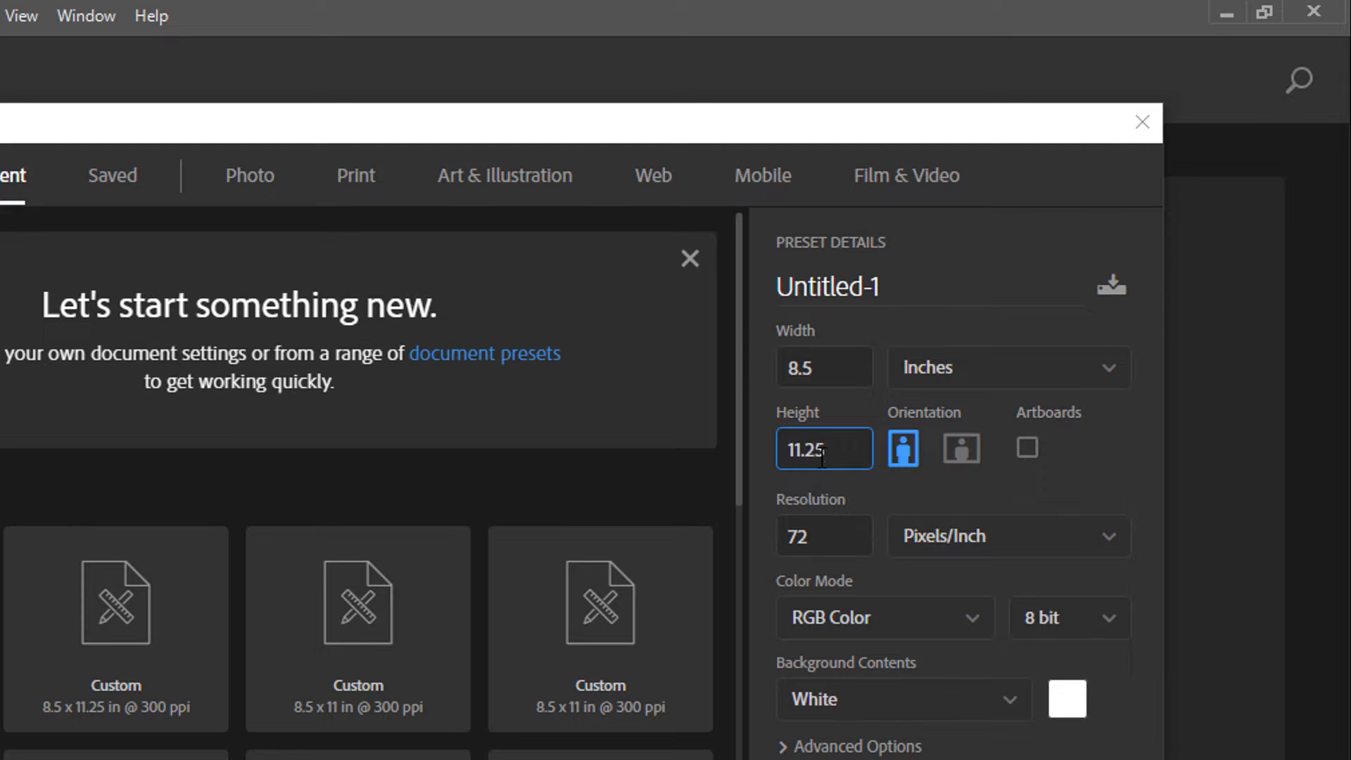
mouse_move(831, 530)
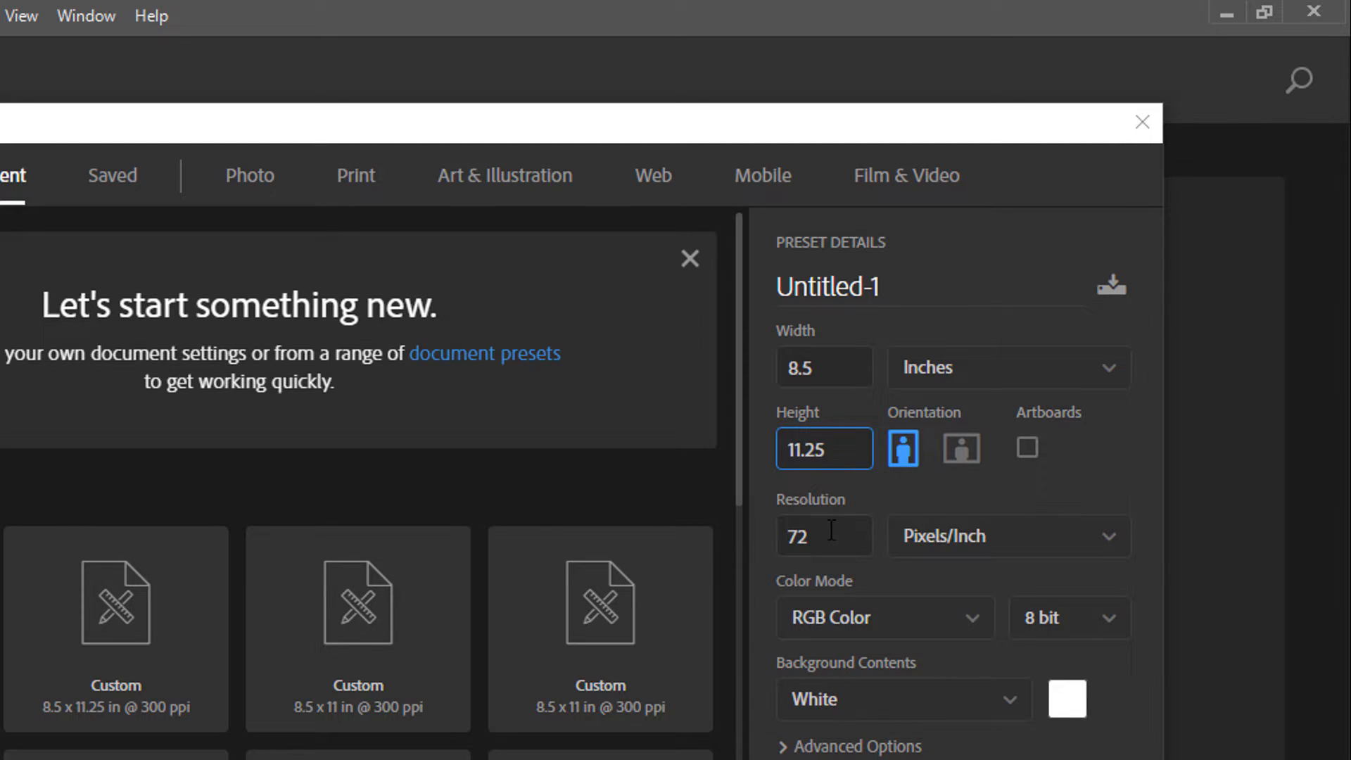
triple_click(823, 535)
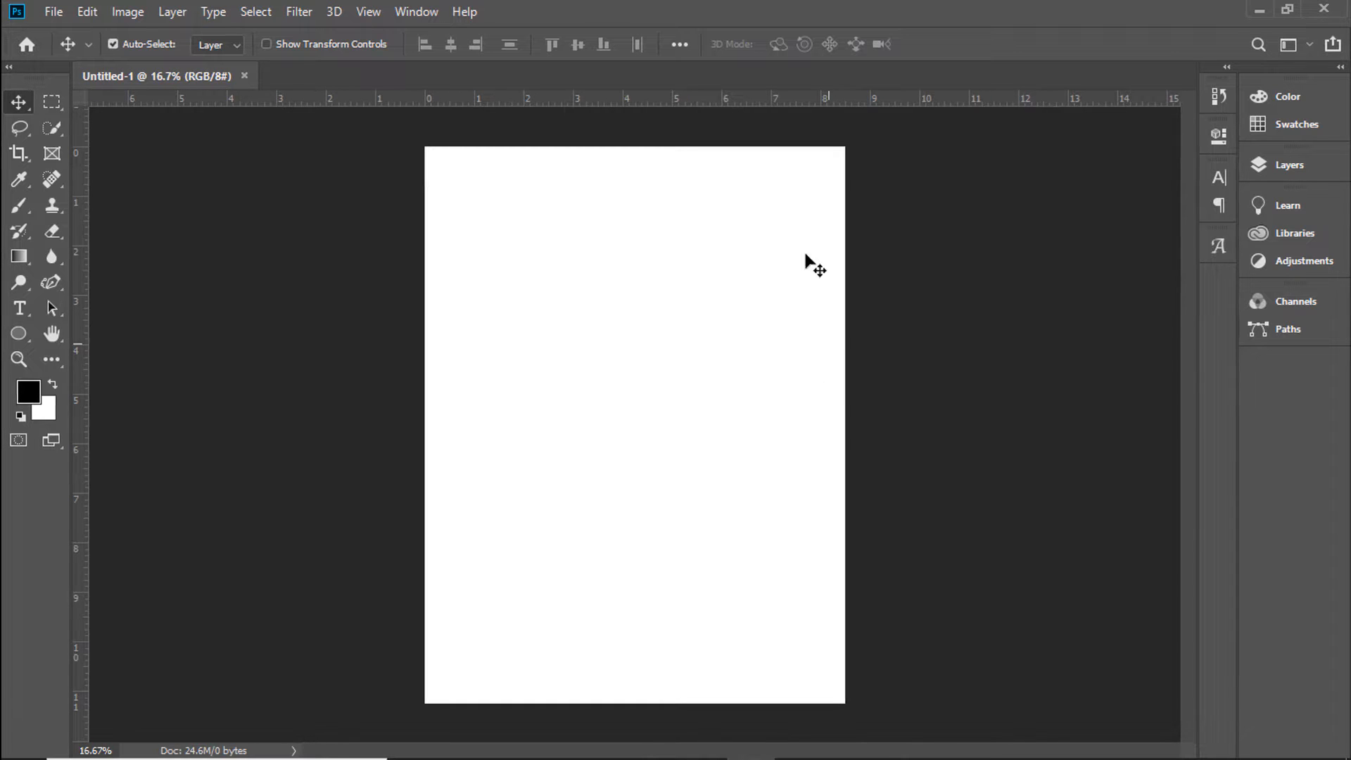
mouse_move(515, 310)
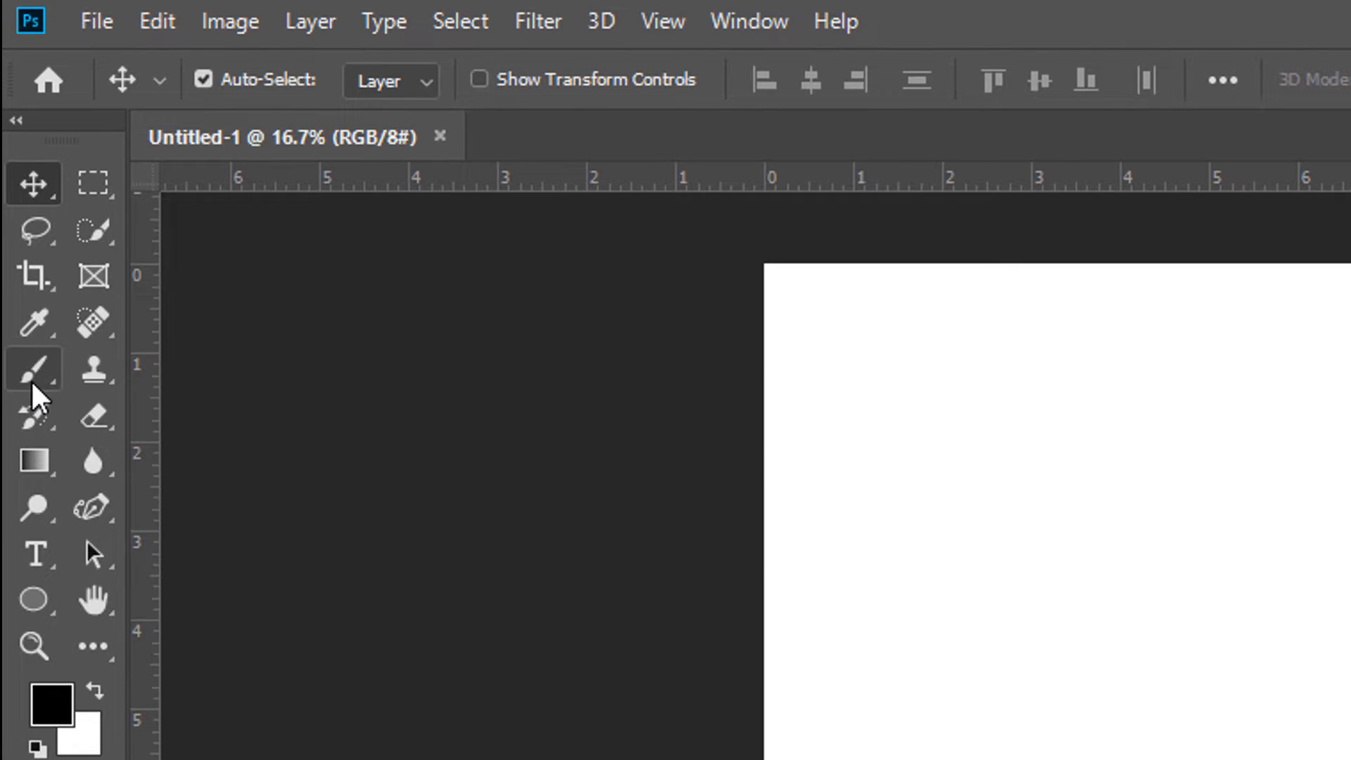
- Select the Brush tool from the toolbar
left_click(33, 368)
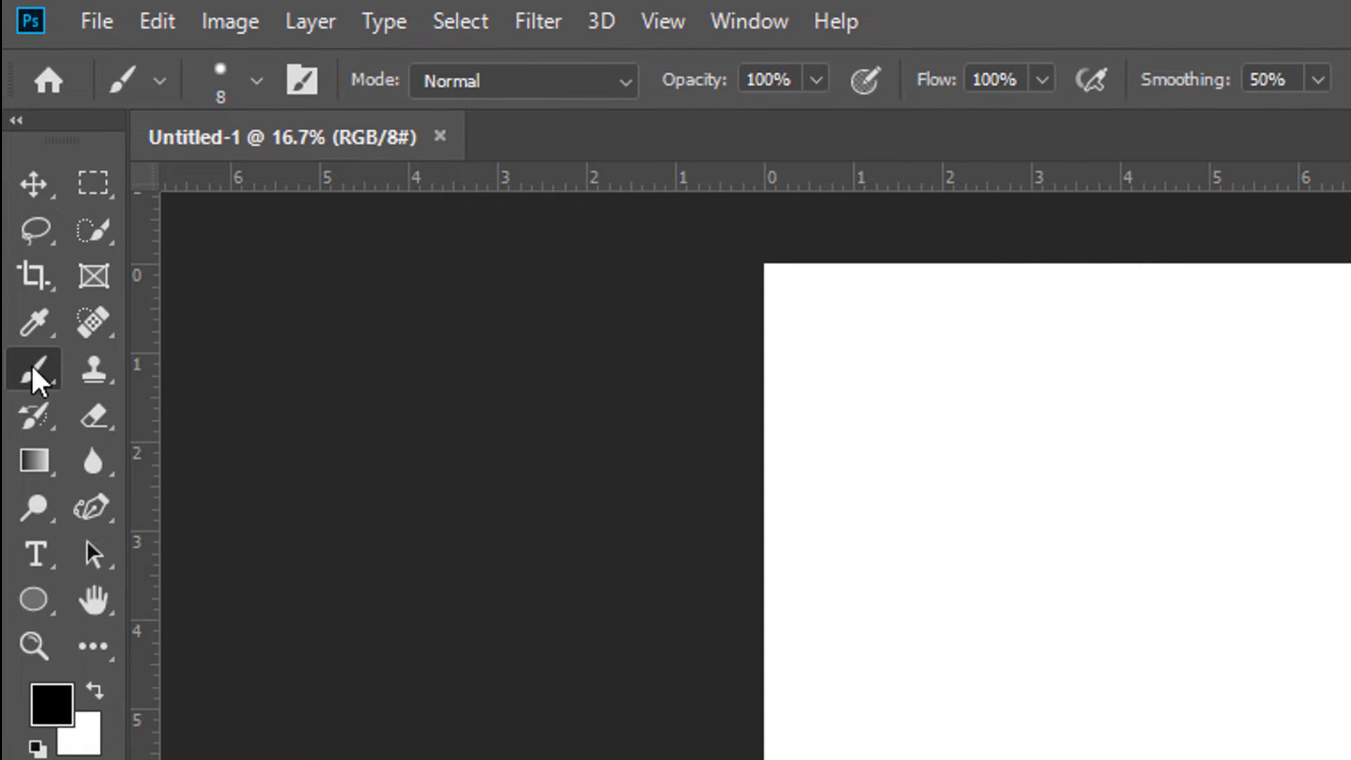
mouse_move(34, 371)
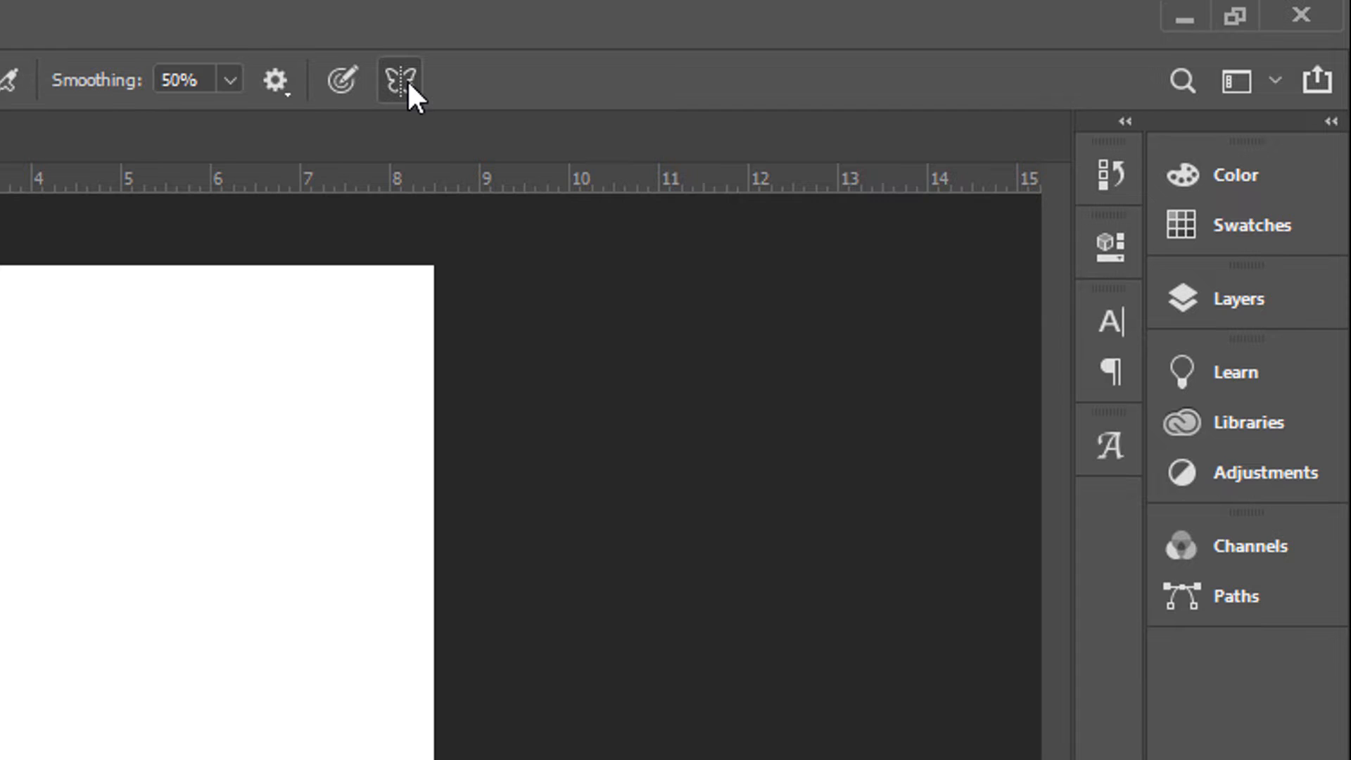
mouse_move(449, 58)
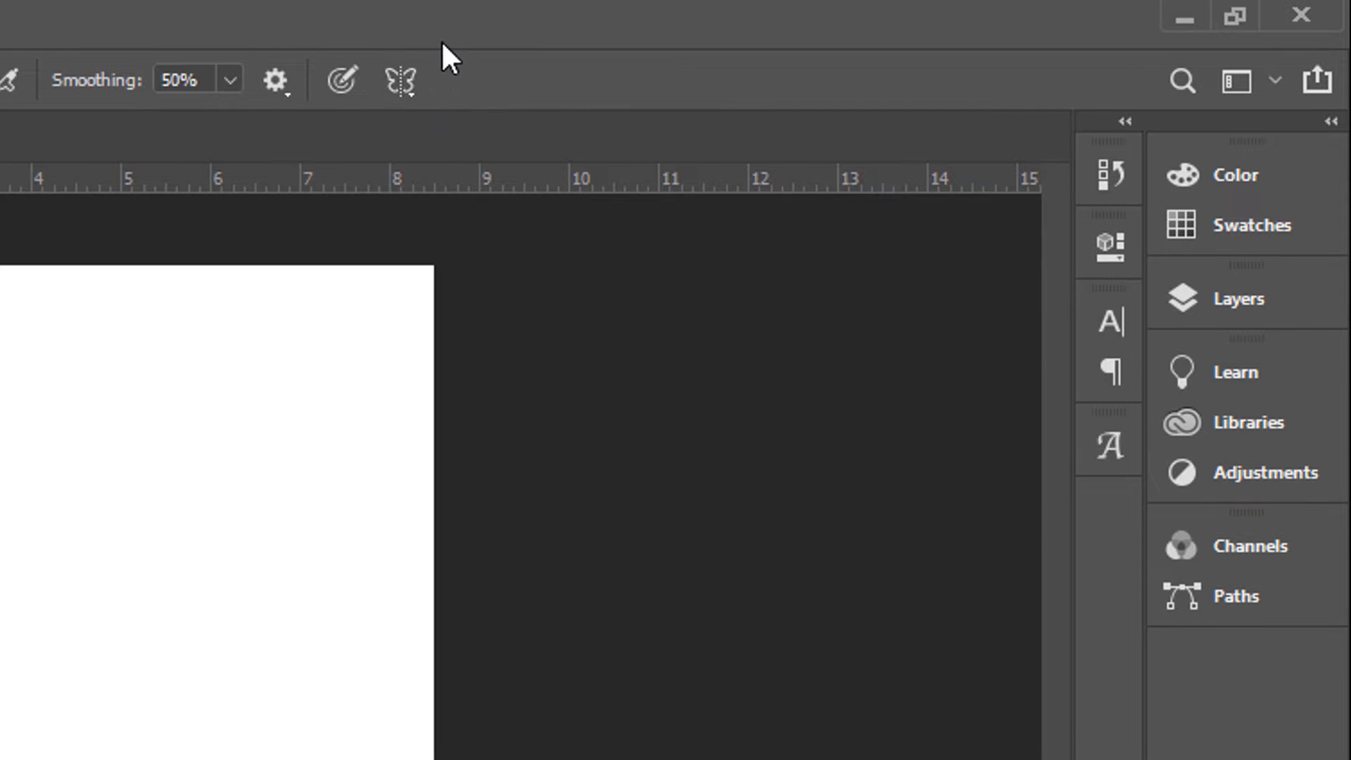
mouse_move(431, 50)
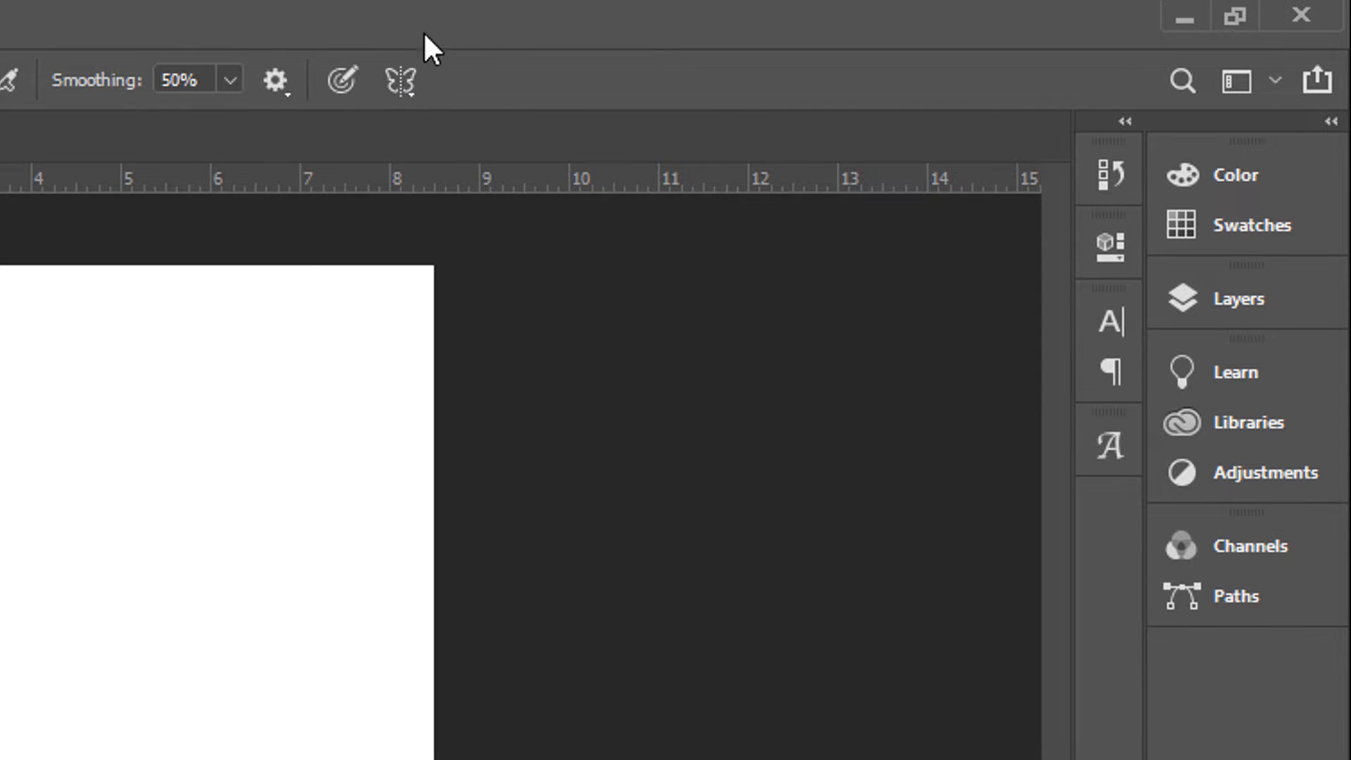
- Choose Mandala painting symmetry and enter a segment count of 8
left_click(397, 81)
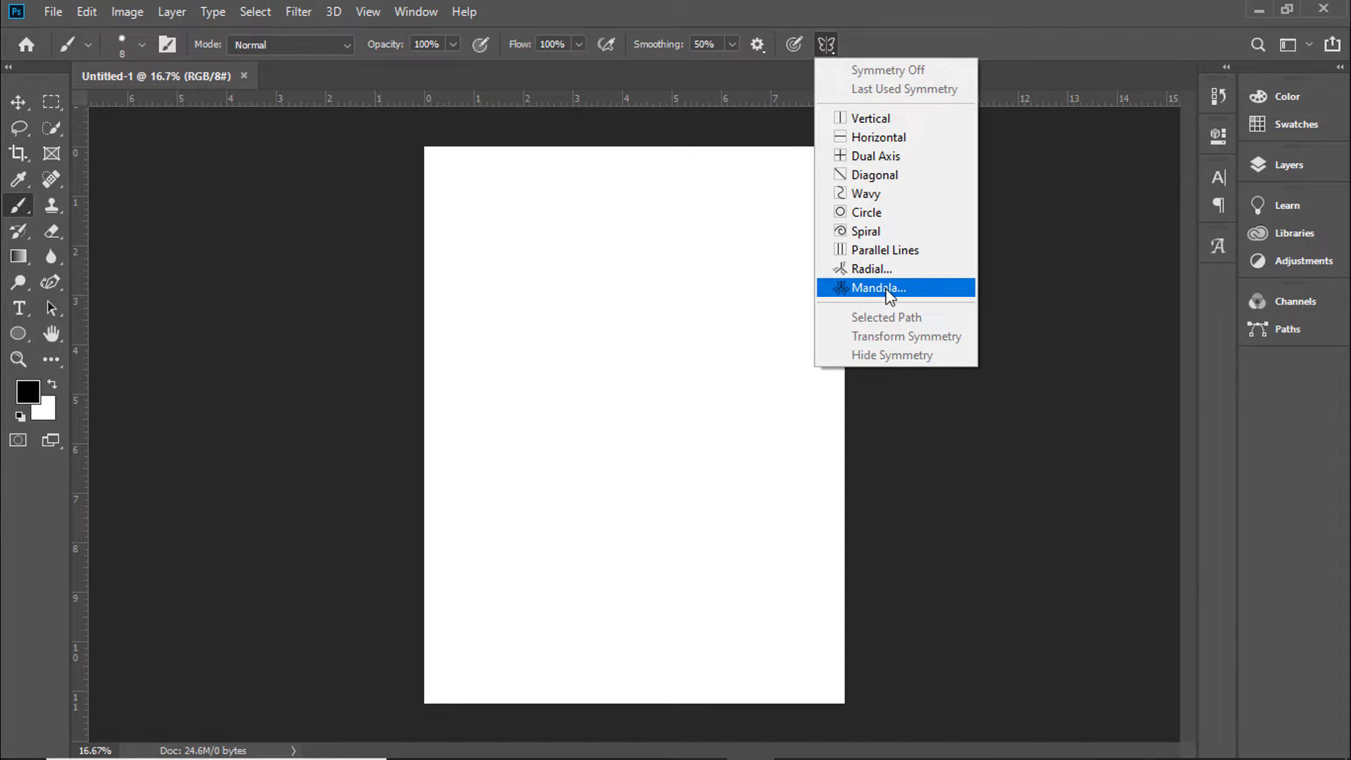
left_click(876, 288)
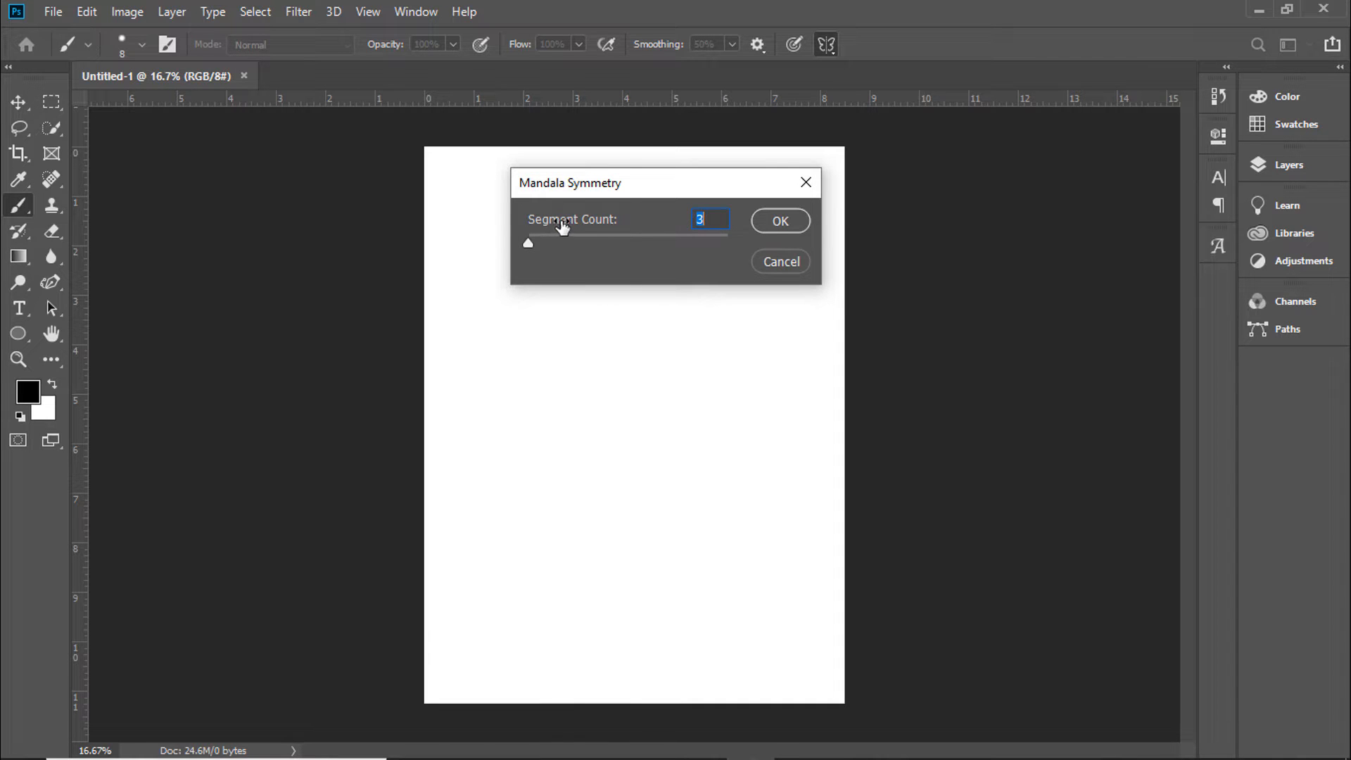
mouse_move(558, 196)
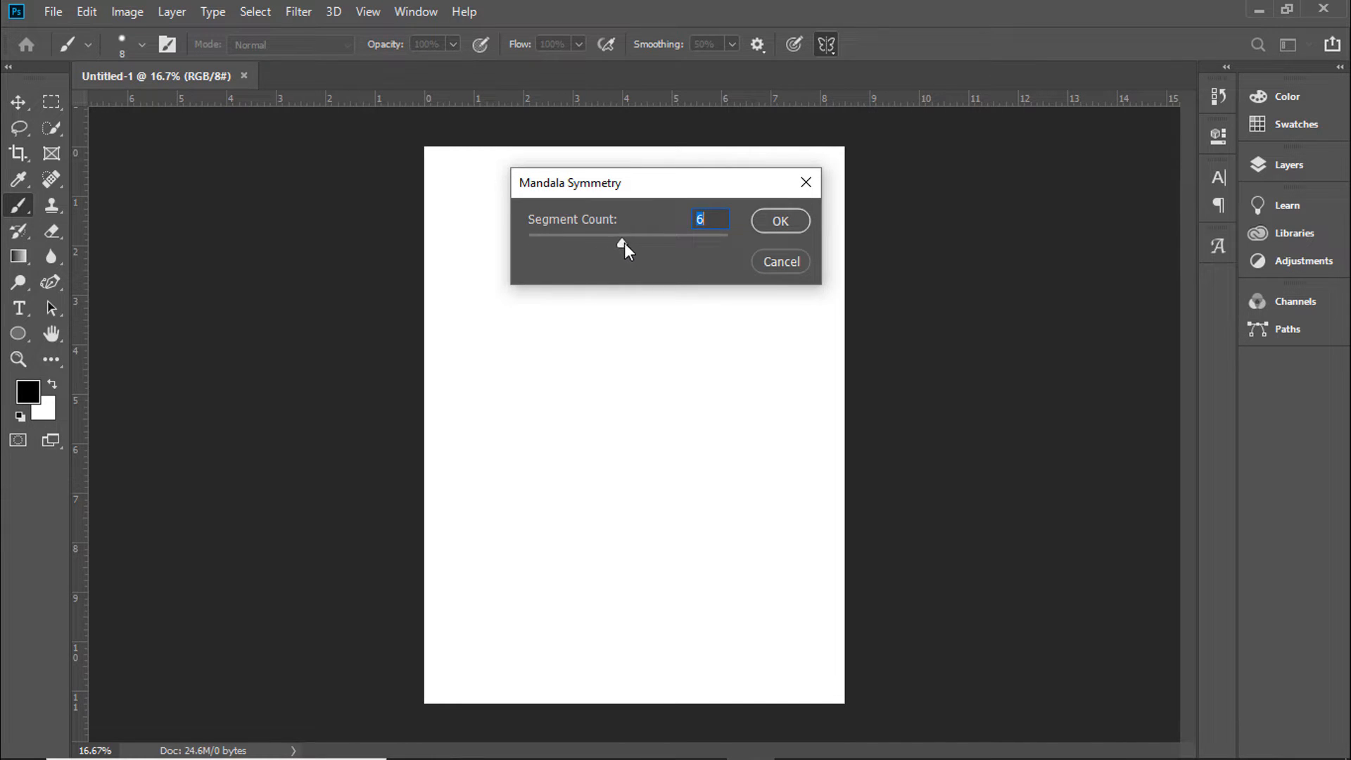
type("8")
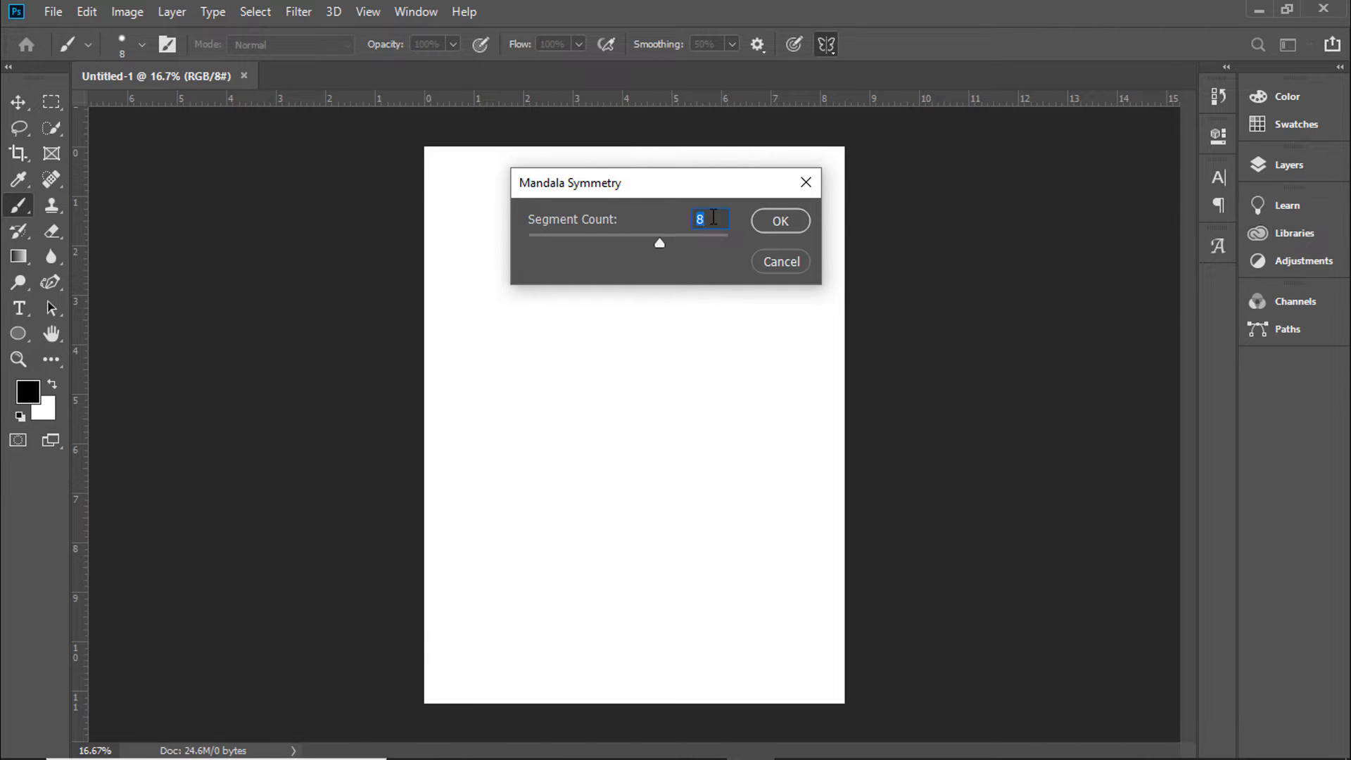
mouse_move(661, 249)
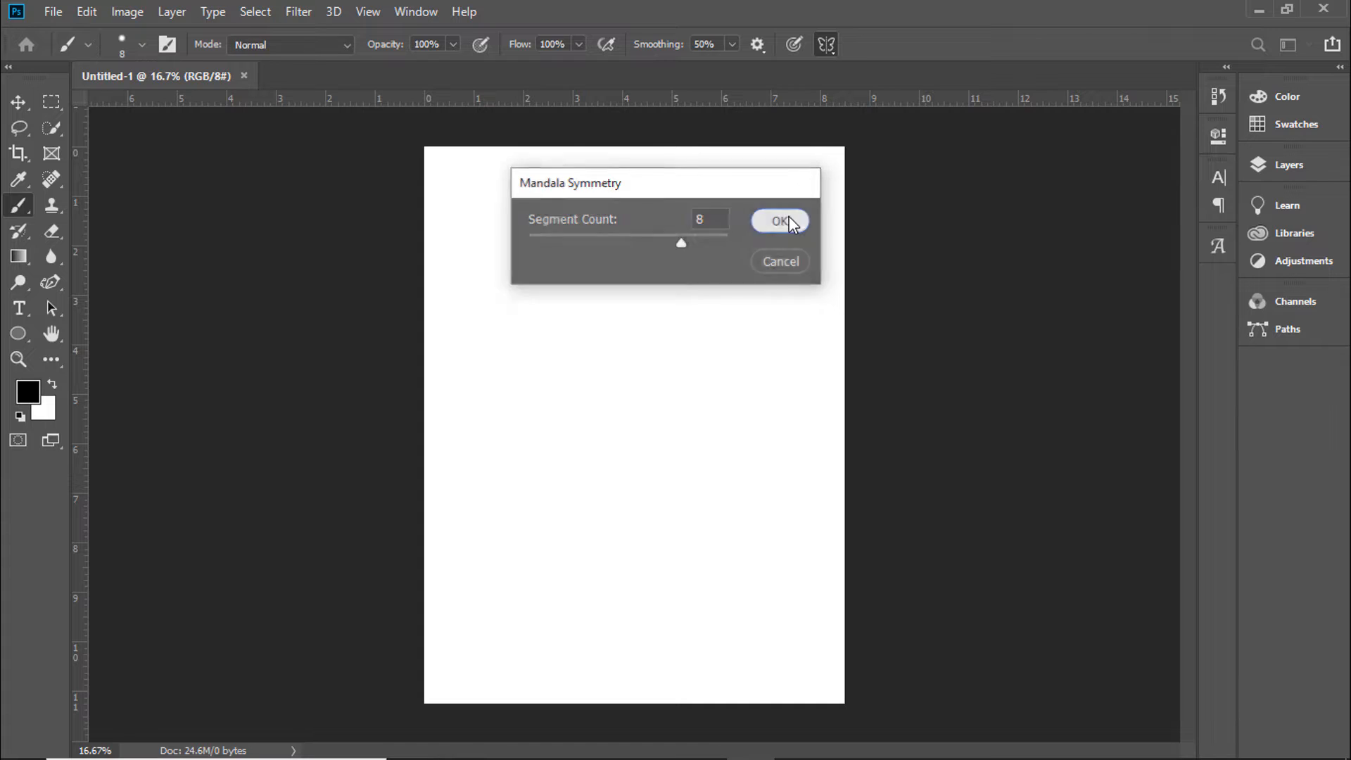
- Confirm the 8-segment mandala guide and set the brush size to 6 px
left_click(780, 220)
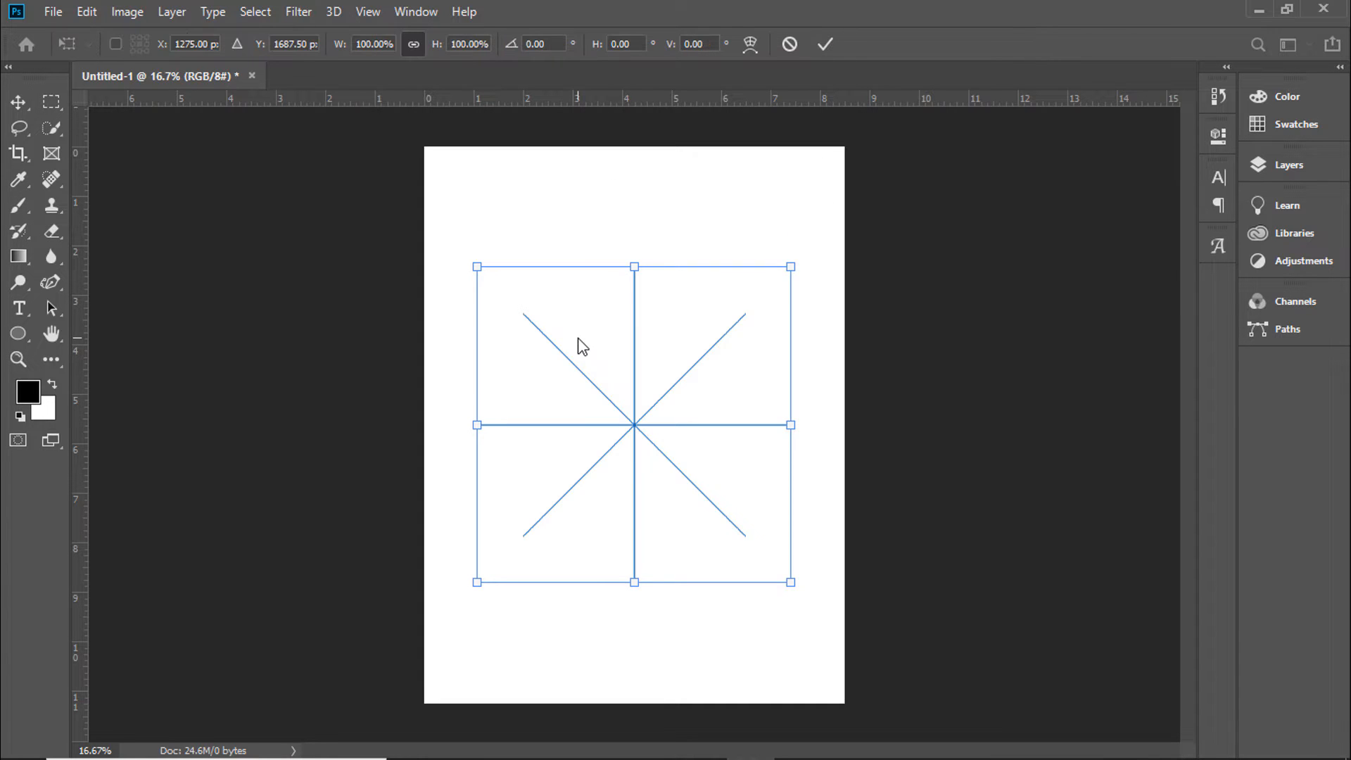
mouse_move(702, 364)
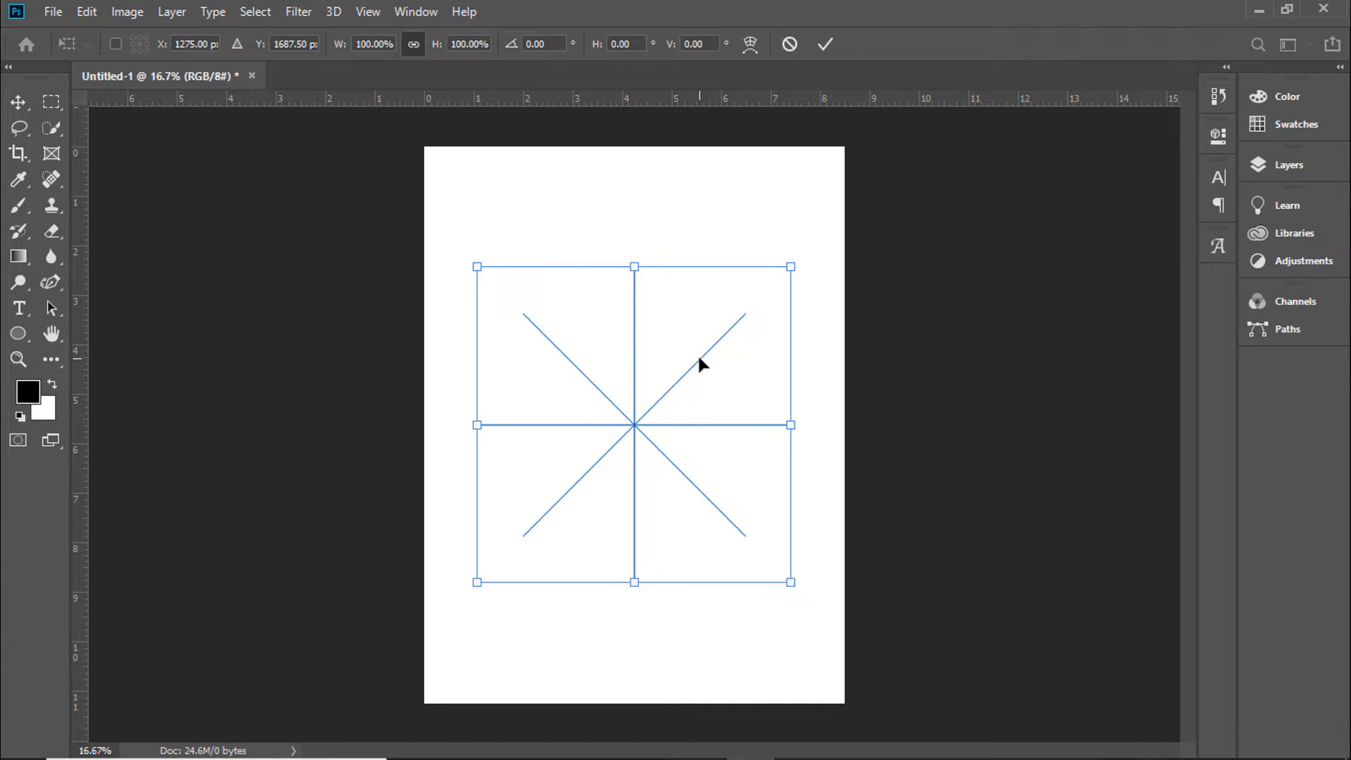
mouse_move(762, 251)
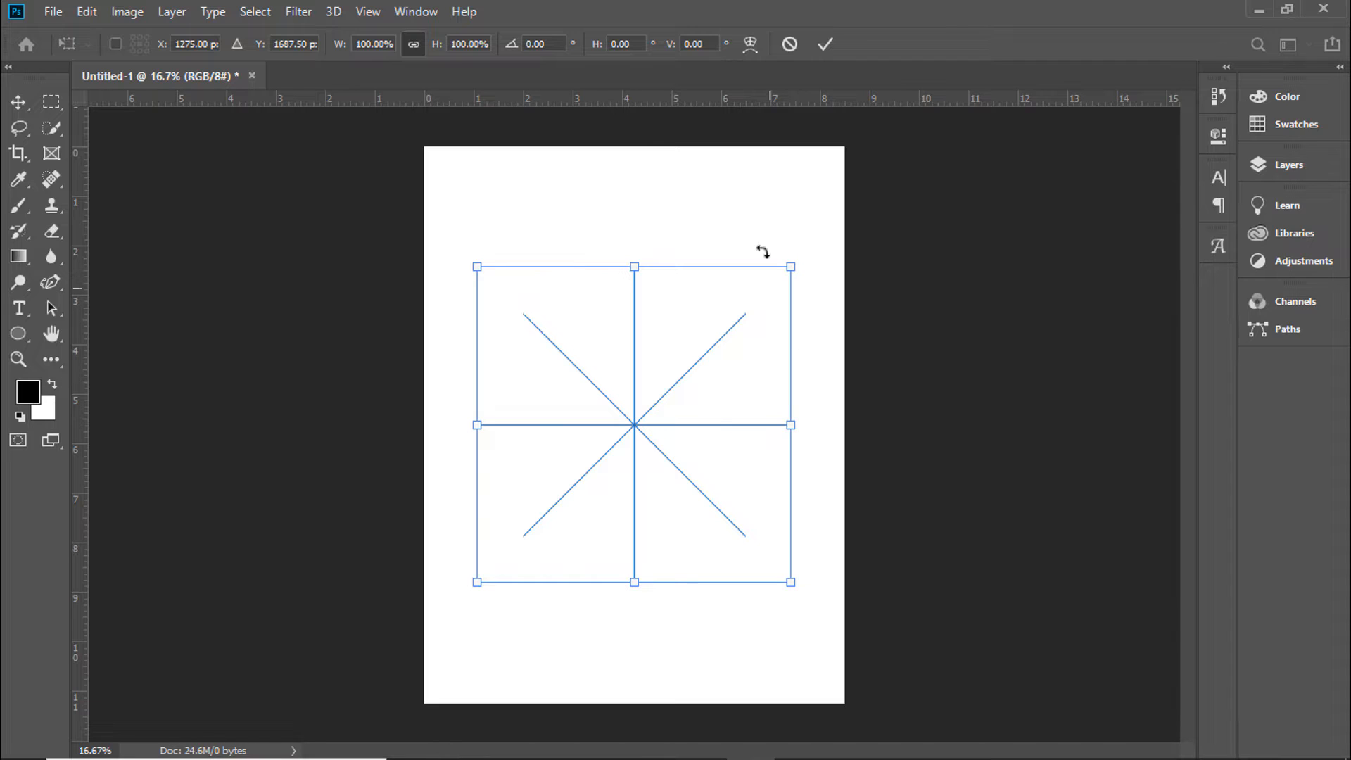
mouse_move(635, 485)
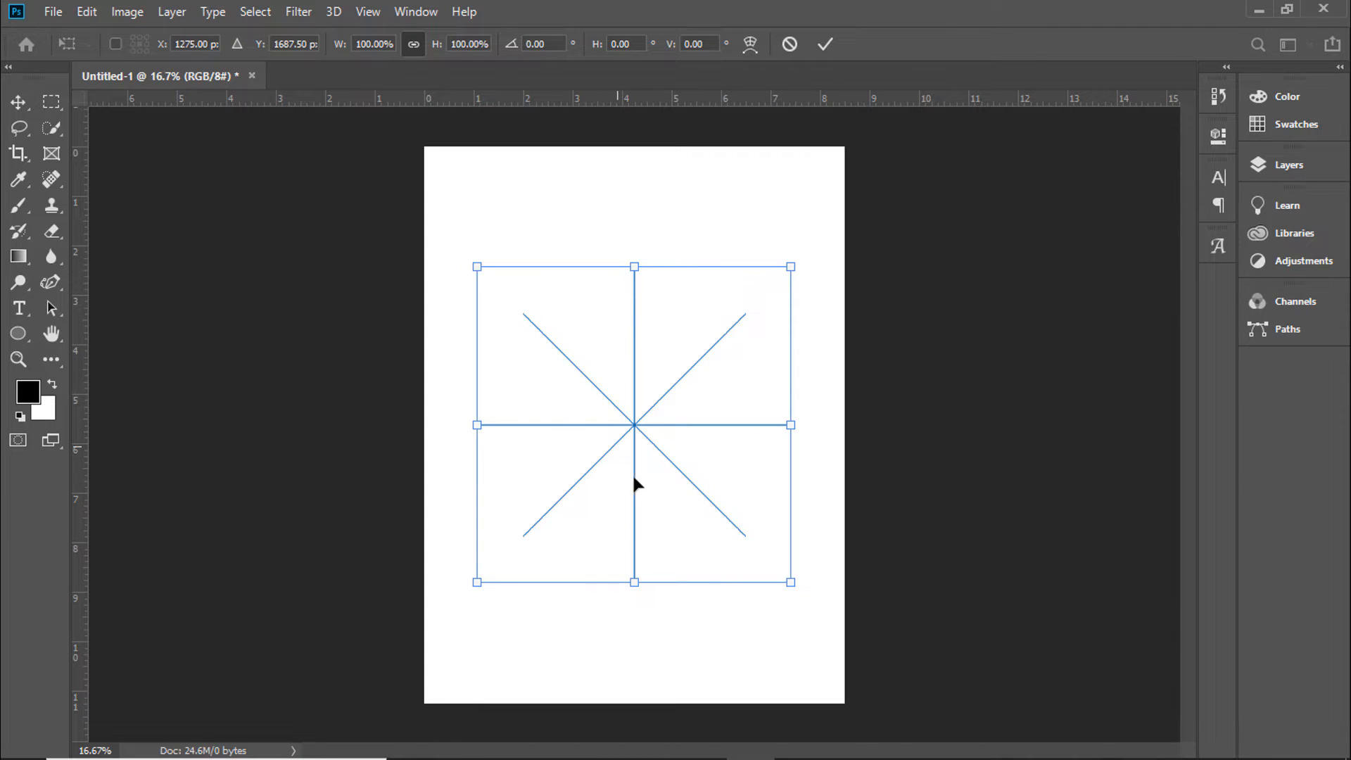
mouse_move(608, 534)
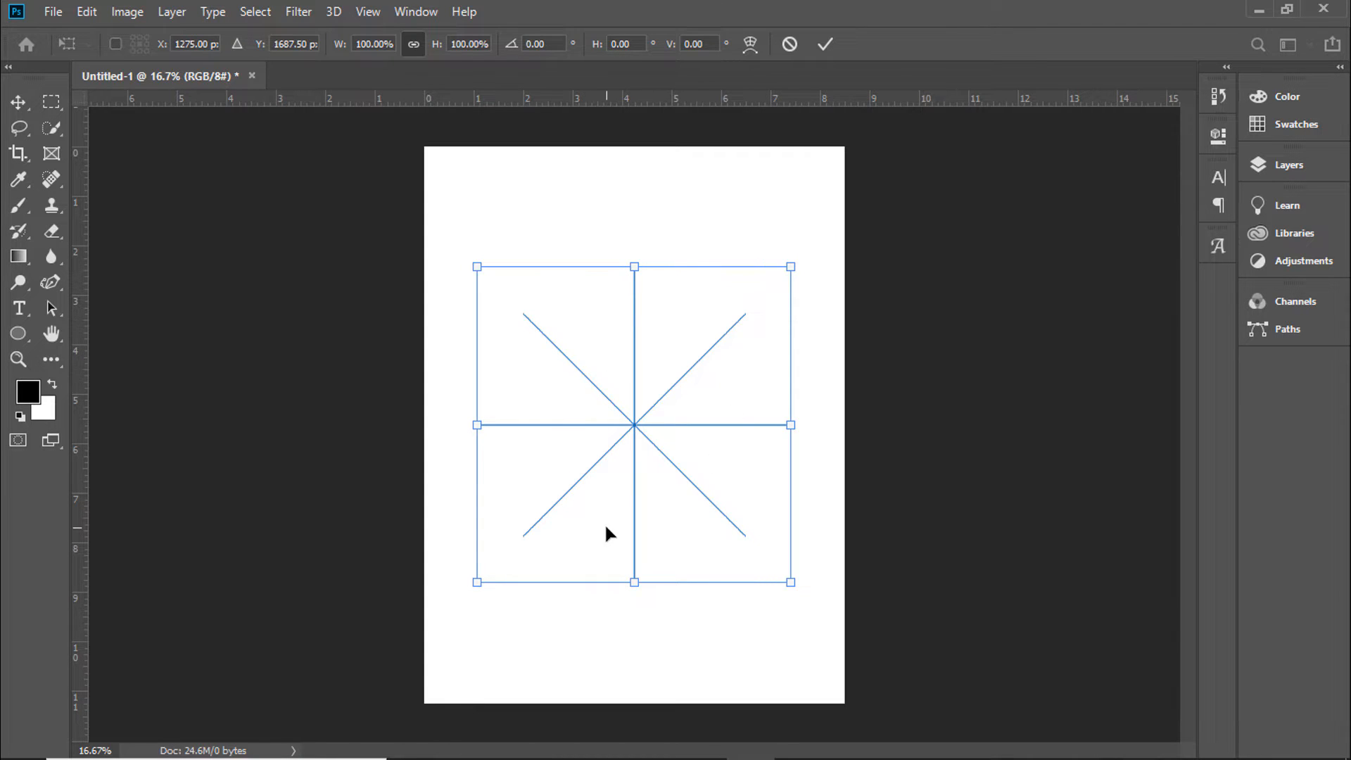
mouse_move(598, 552)
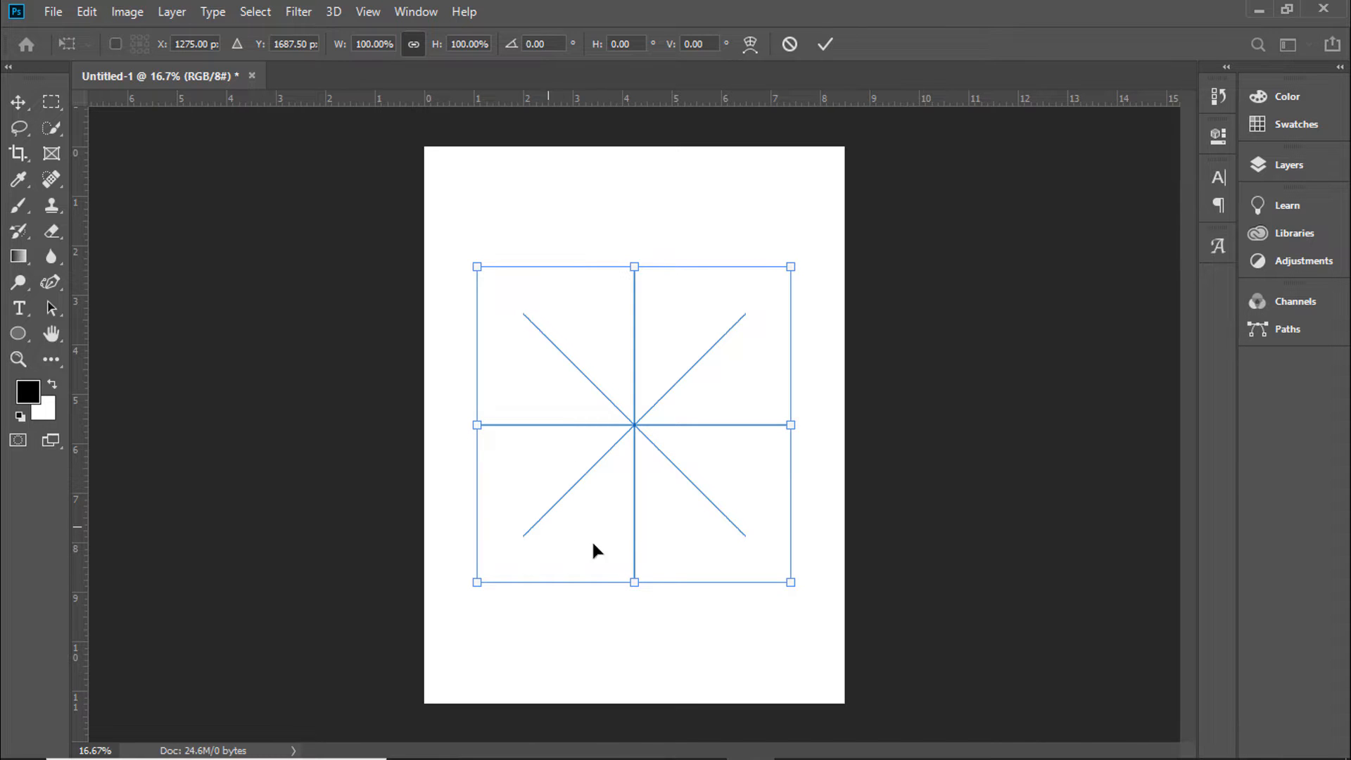
mouse_move(505, 481)
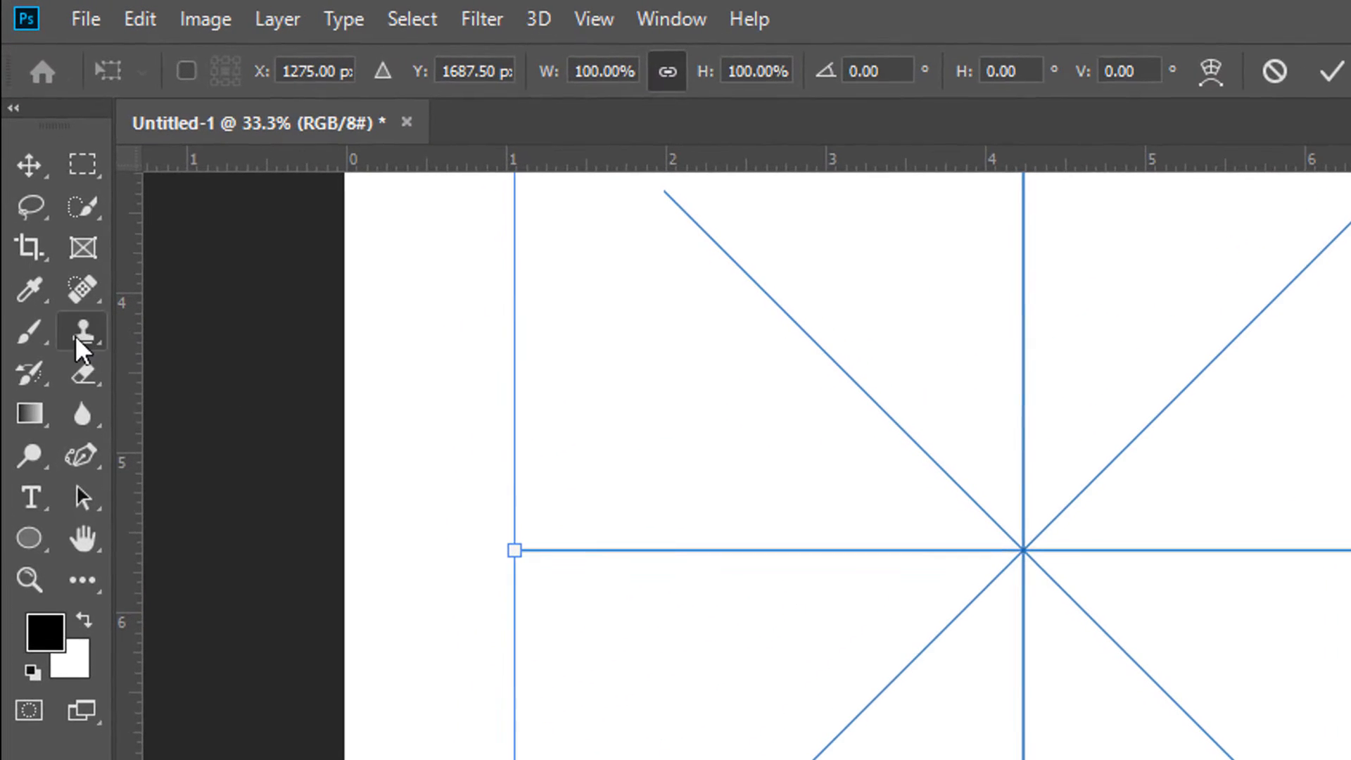
left_click(29, 330)
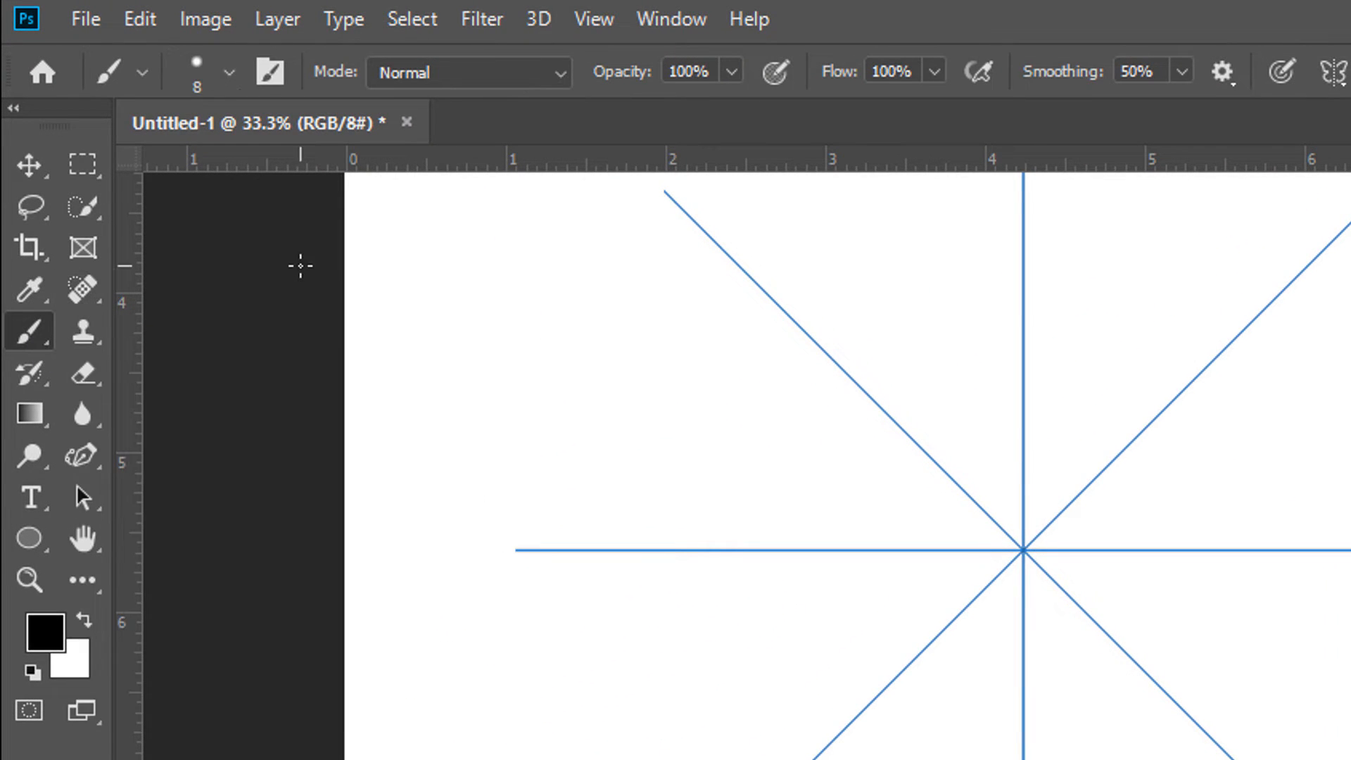
left_click(229, 71)
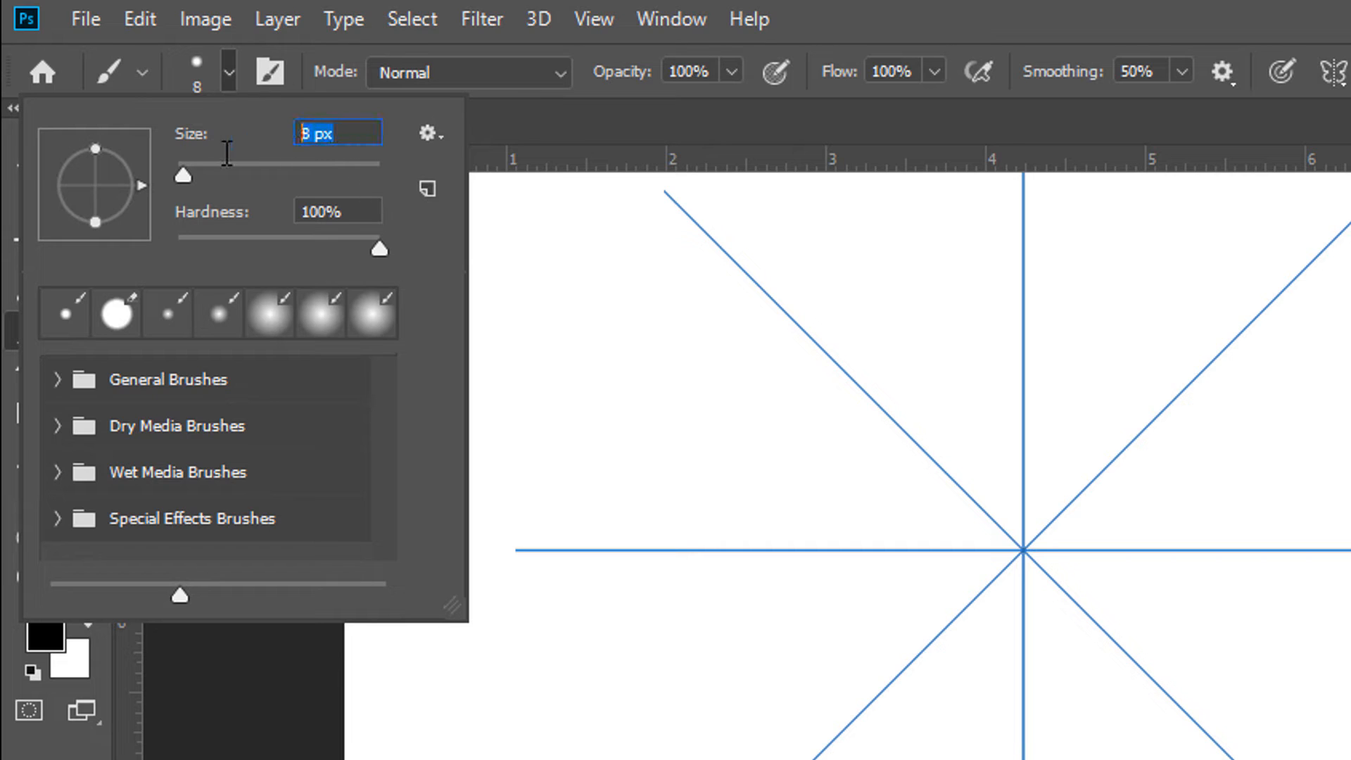
type("6")
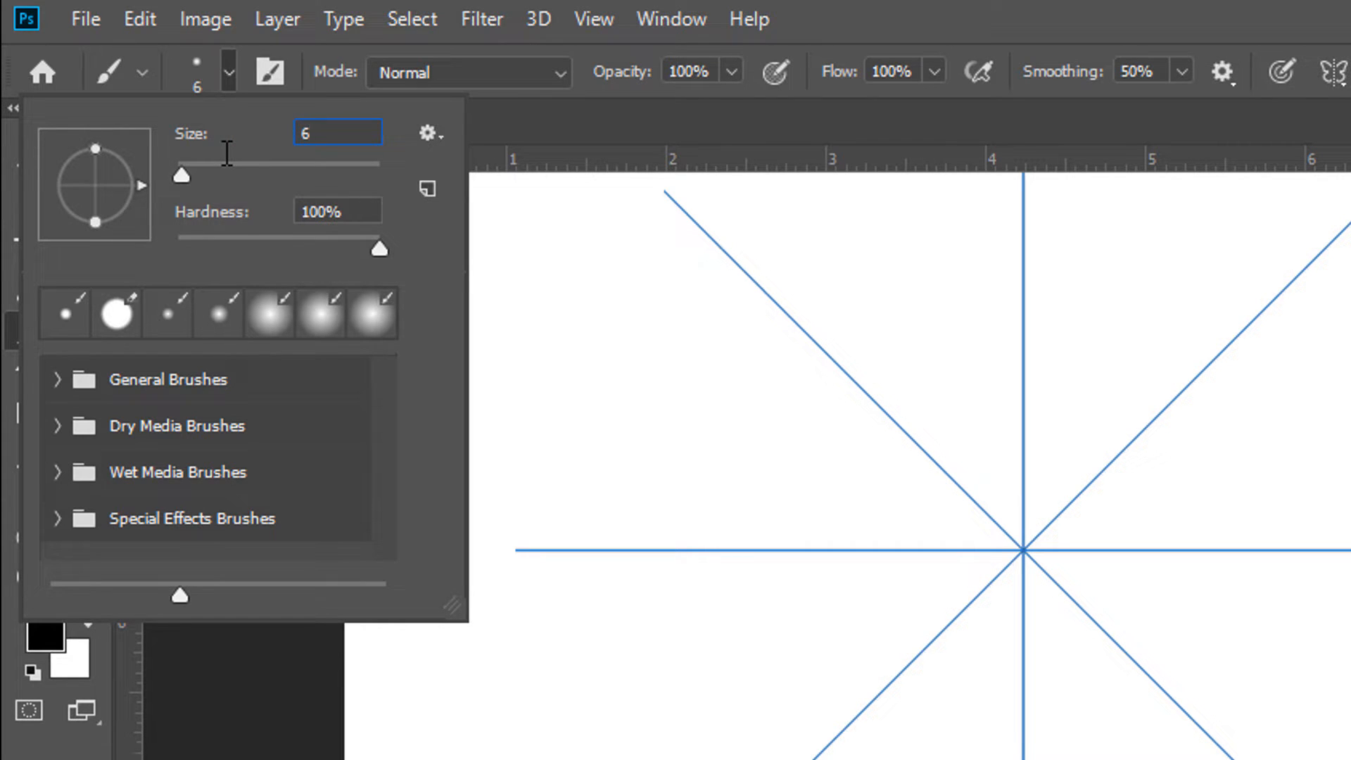
mouse_move(737, 68)
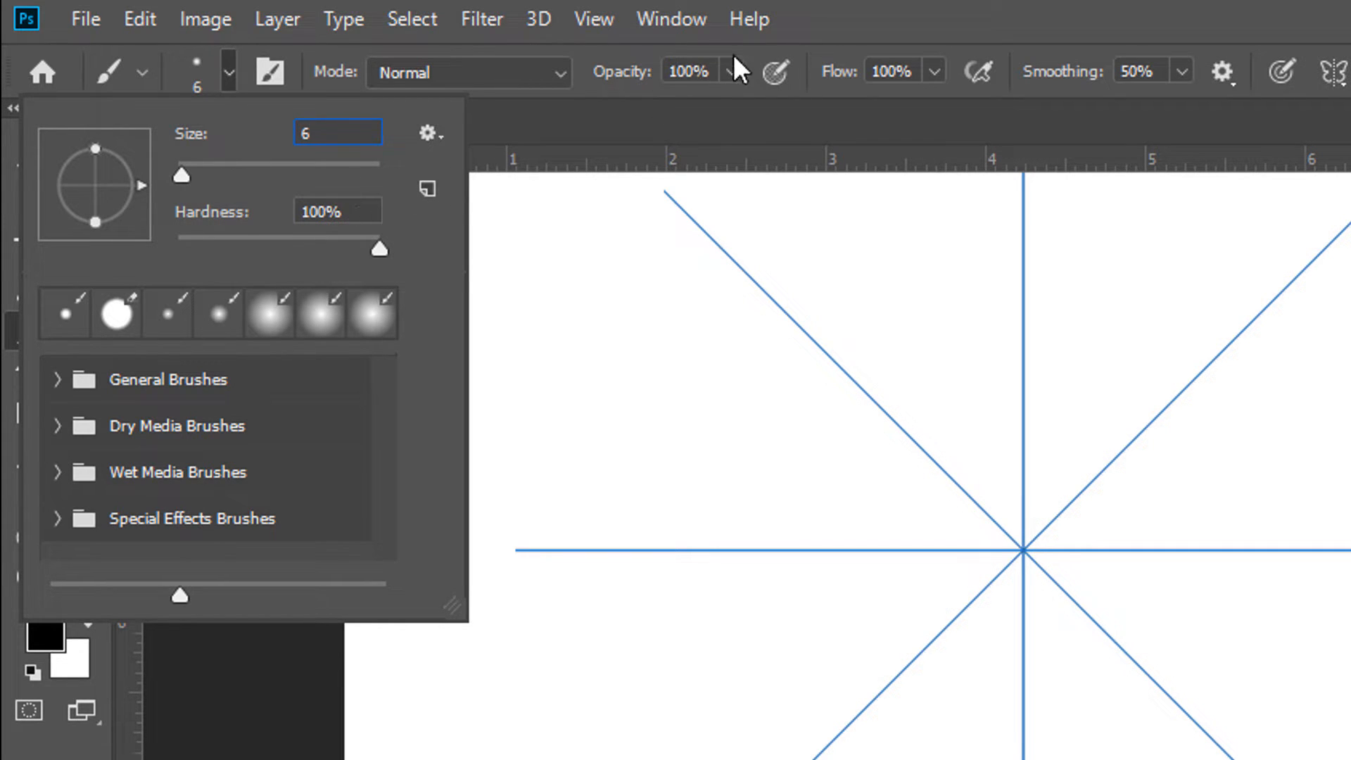
mouse_move(893, 69)
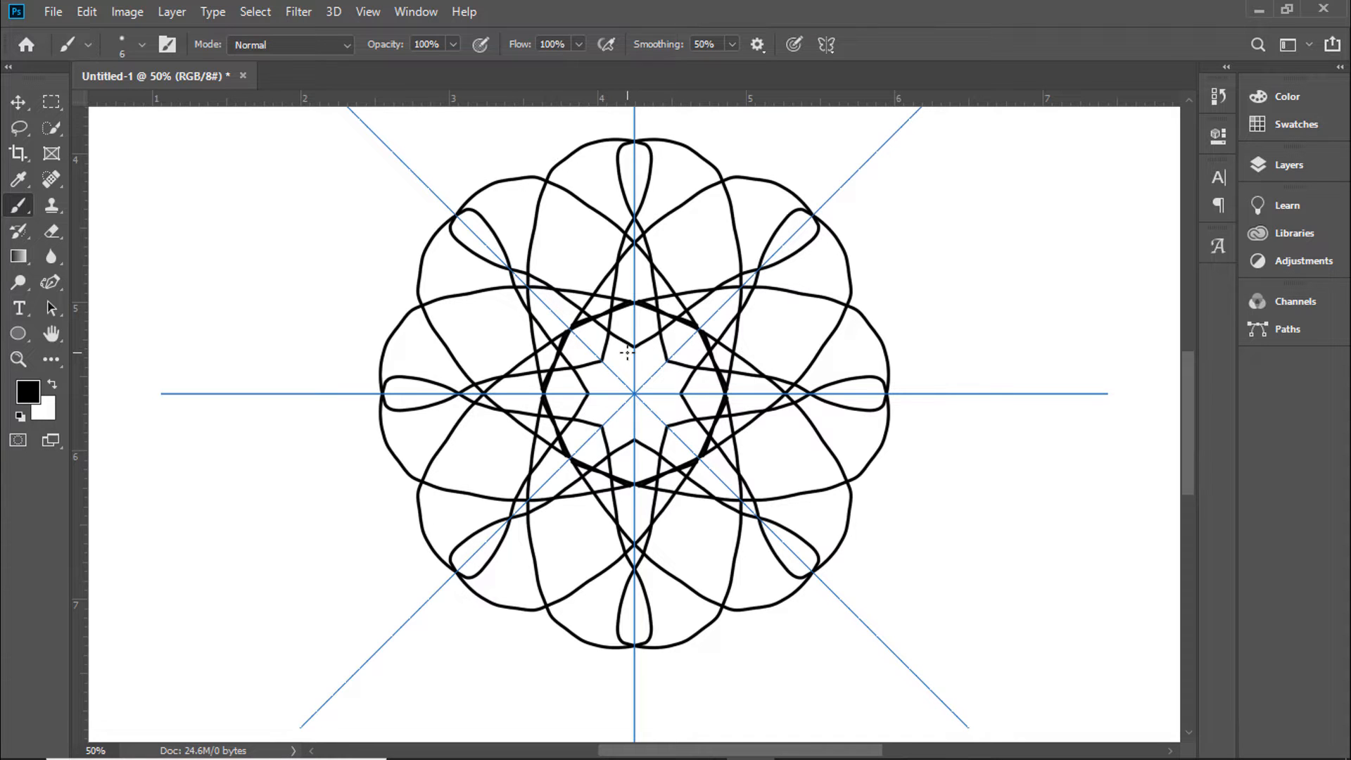
- Zoom out twice to view the symmetrical petal rings around the centre circle
key("ctrl+minus")
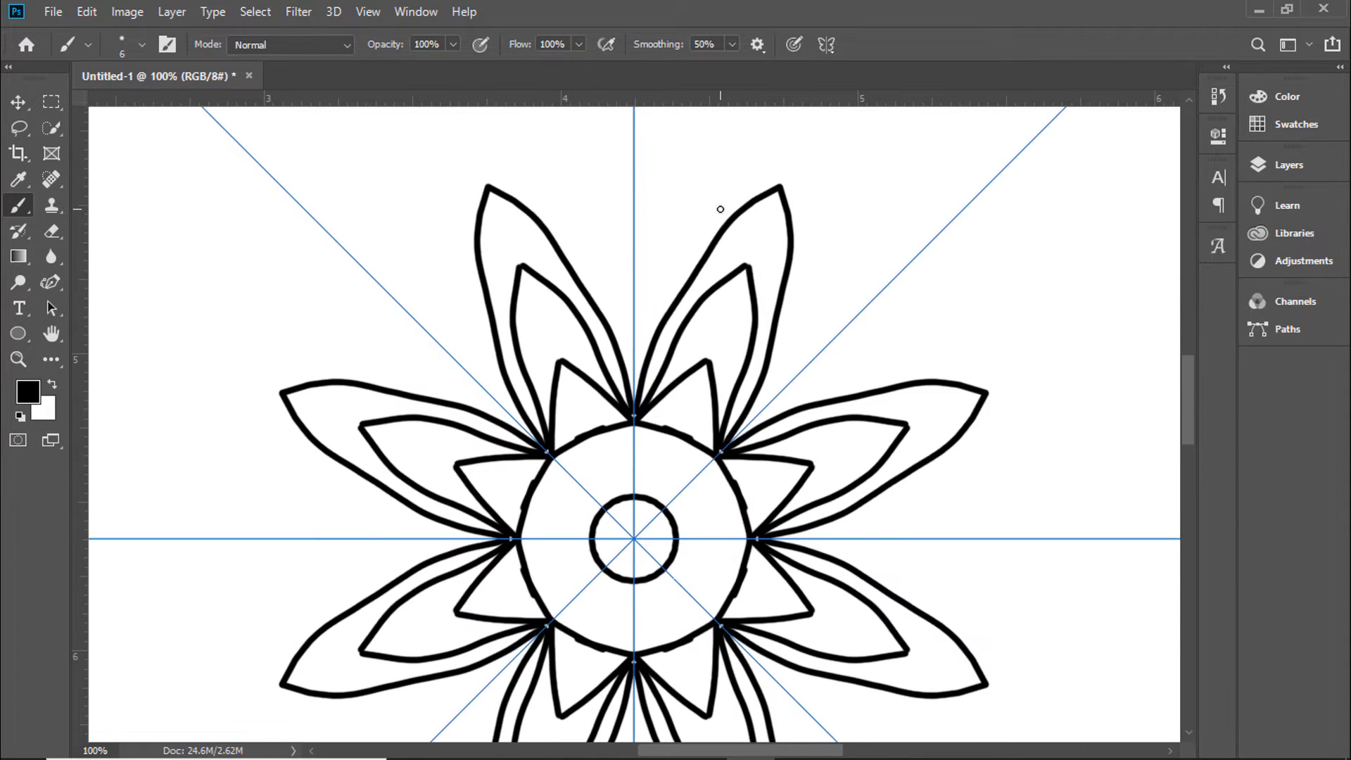
key("ctrl+minus")
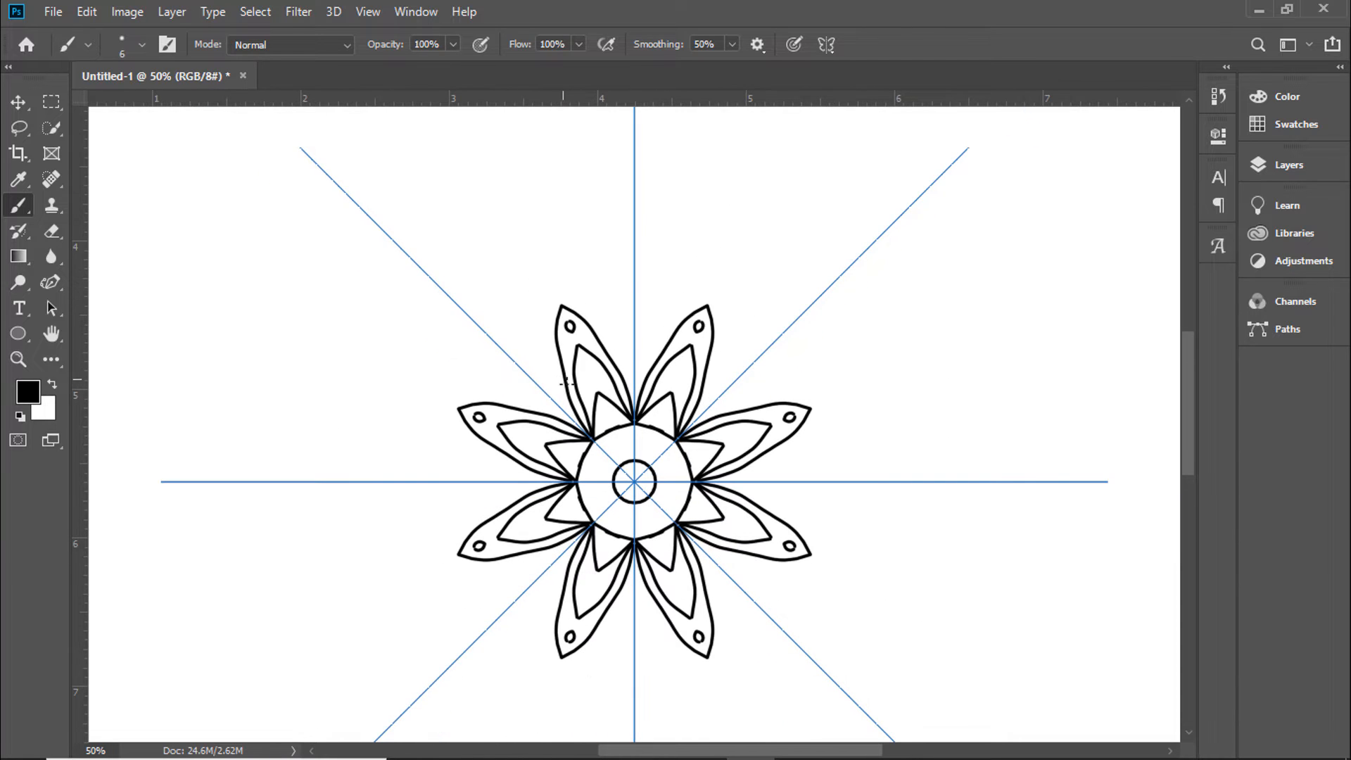
mouse_move(19, 334)
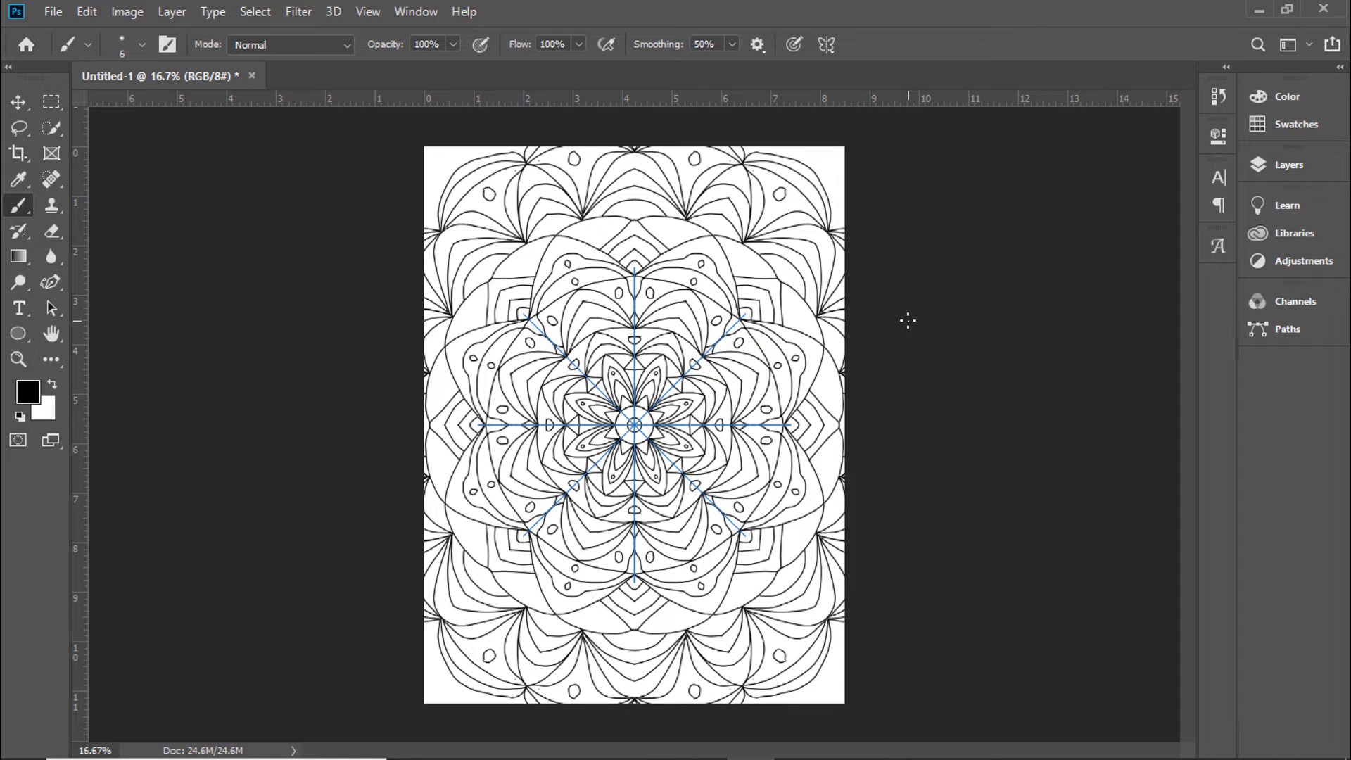
mouse_move(906, 250)
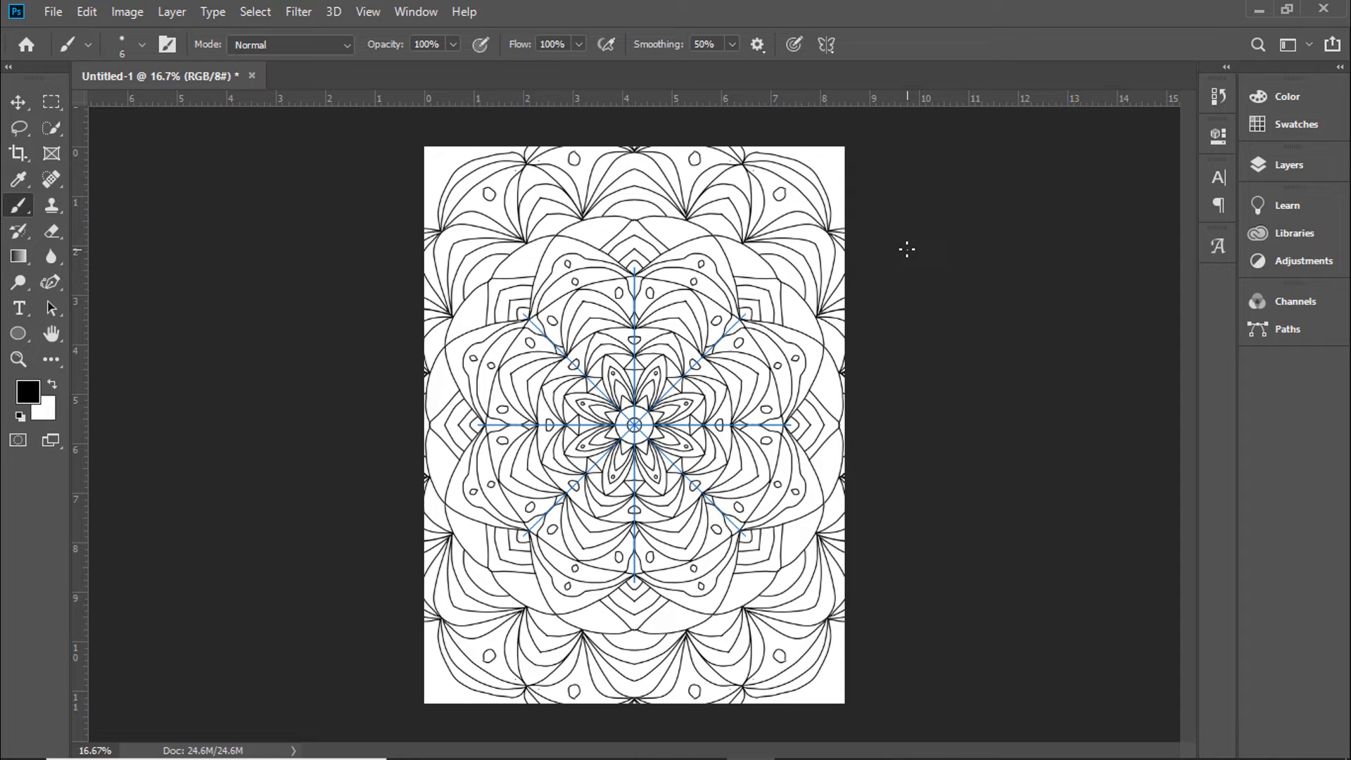
mouse_move(894, 254)
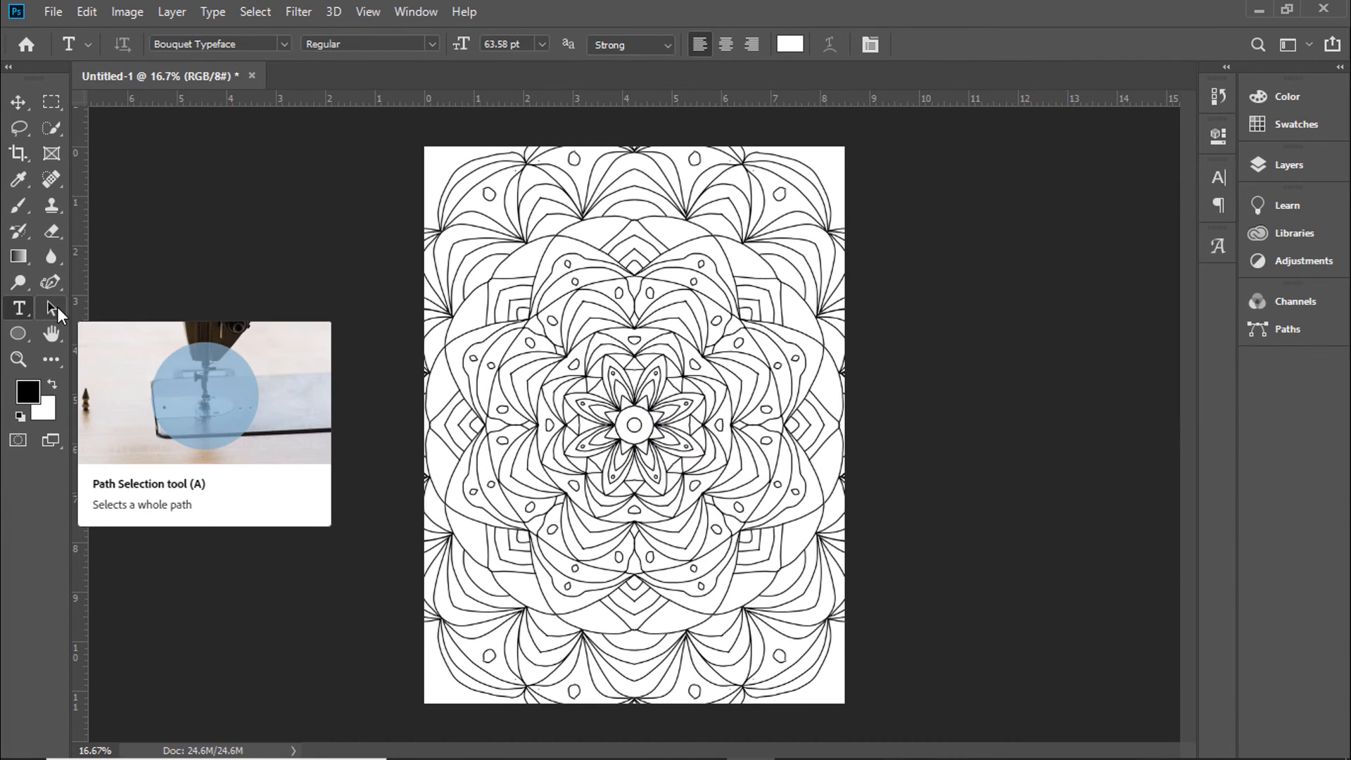
mouse_move(19, 308)
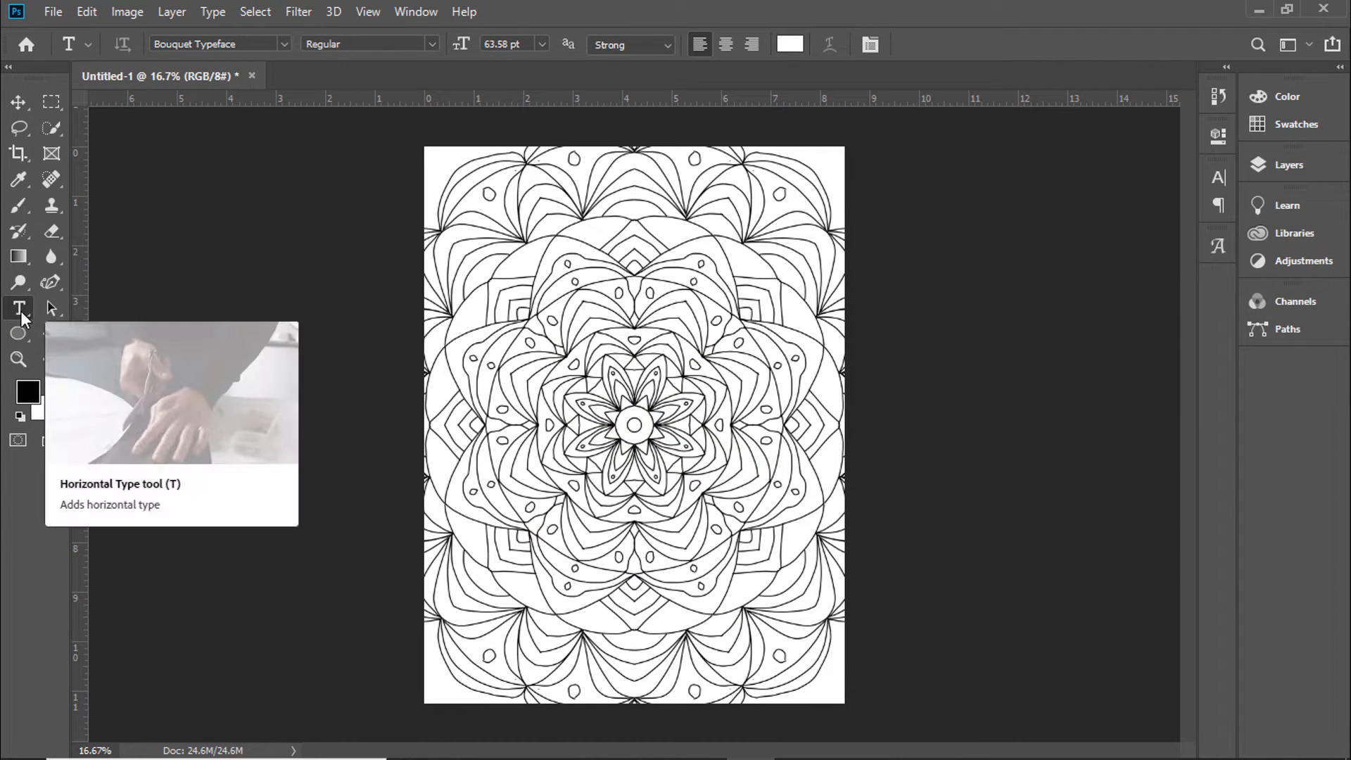
mouse_move(296, 105)
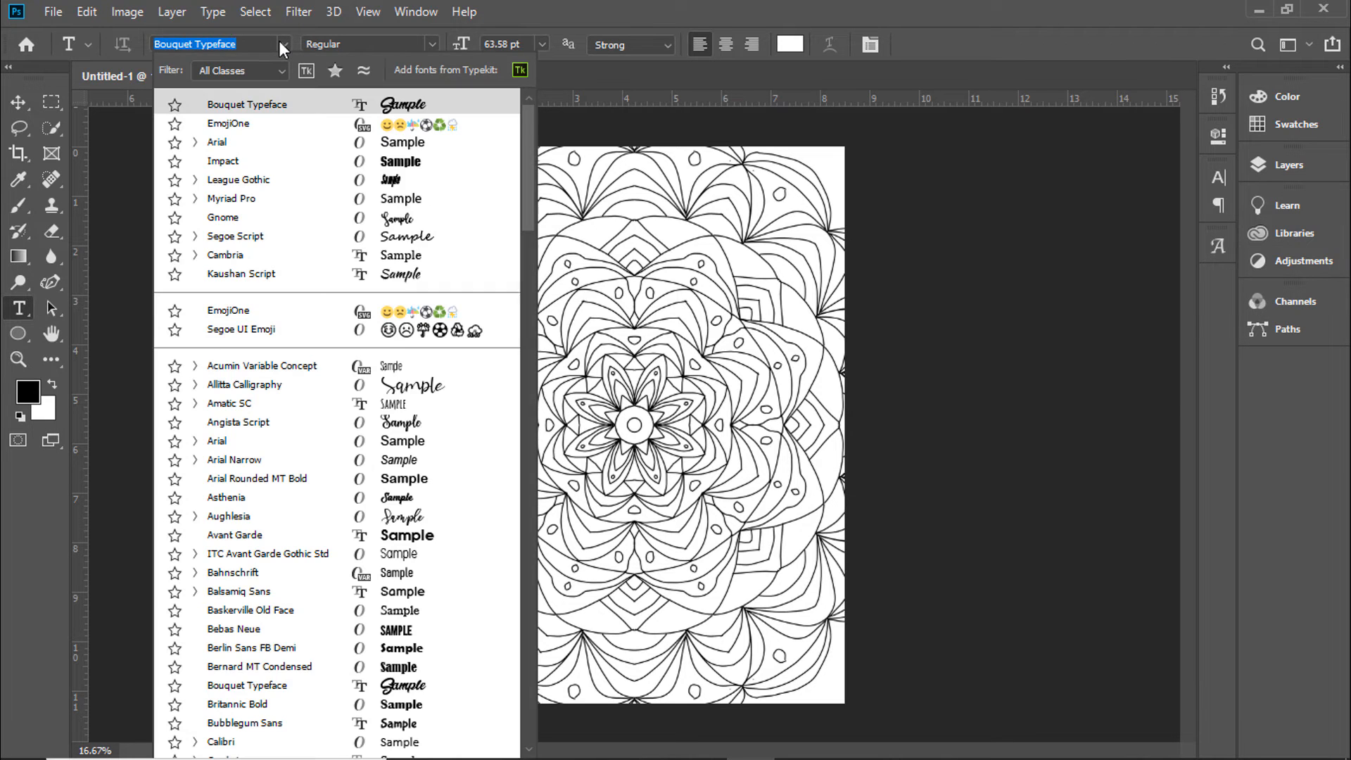
mouse_move(253, 155)
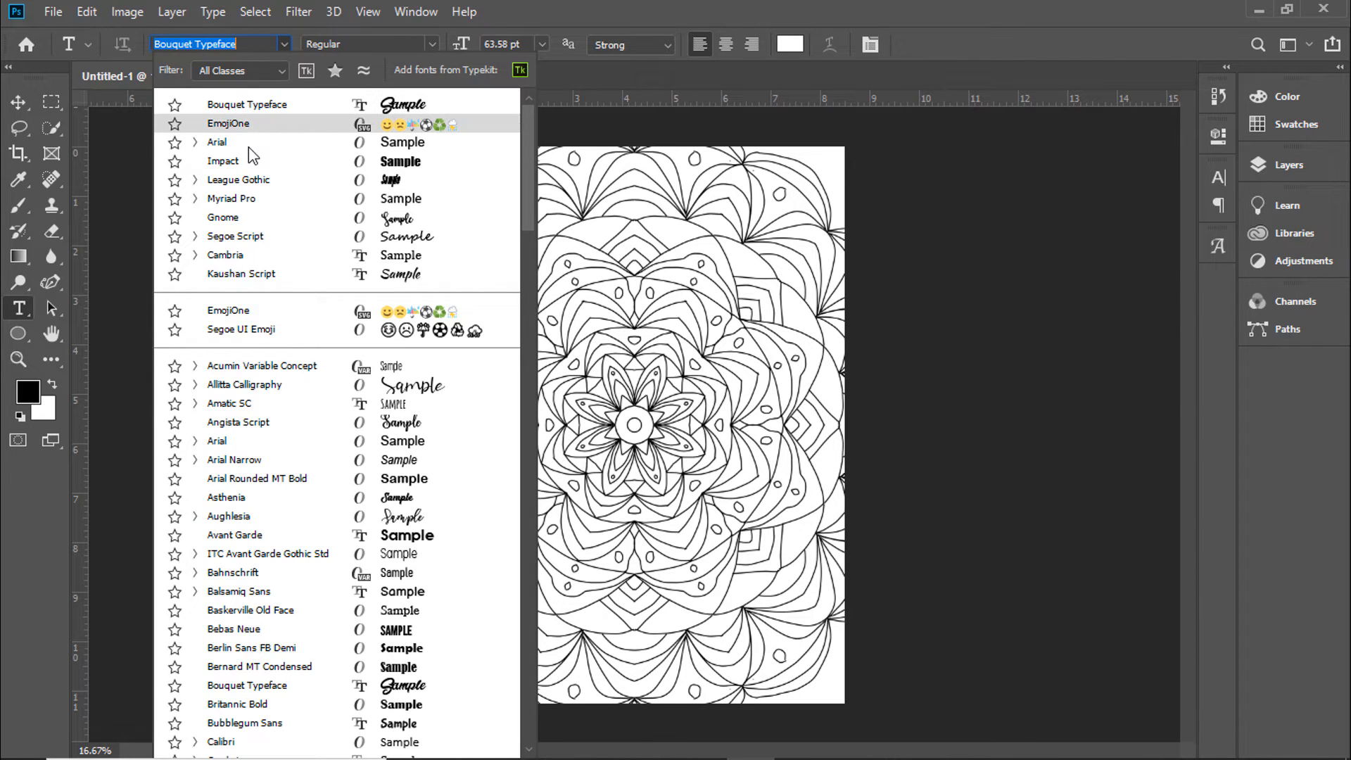
- Choose Arial as the font for the 'Life is' text
left_click(218, 142)
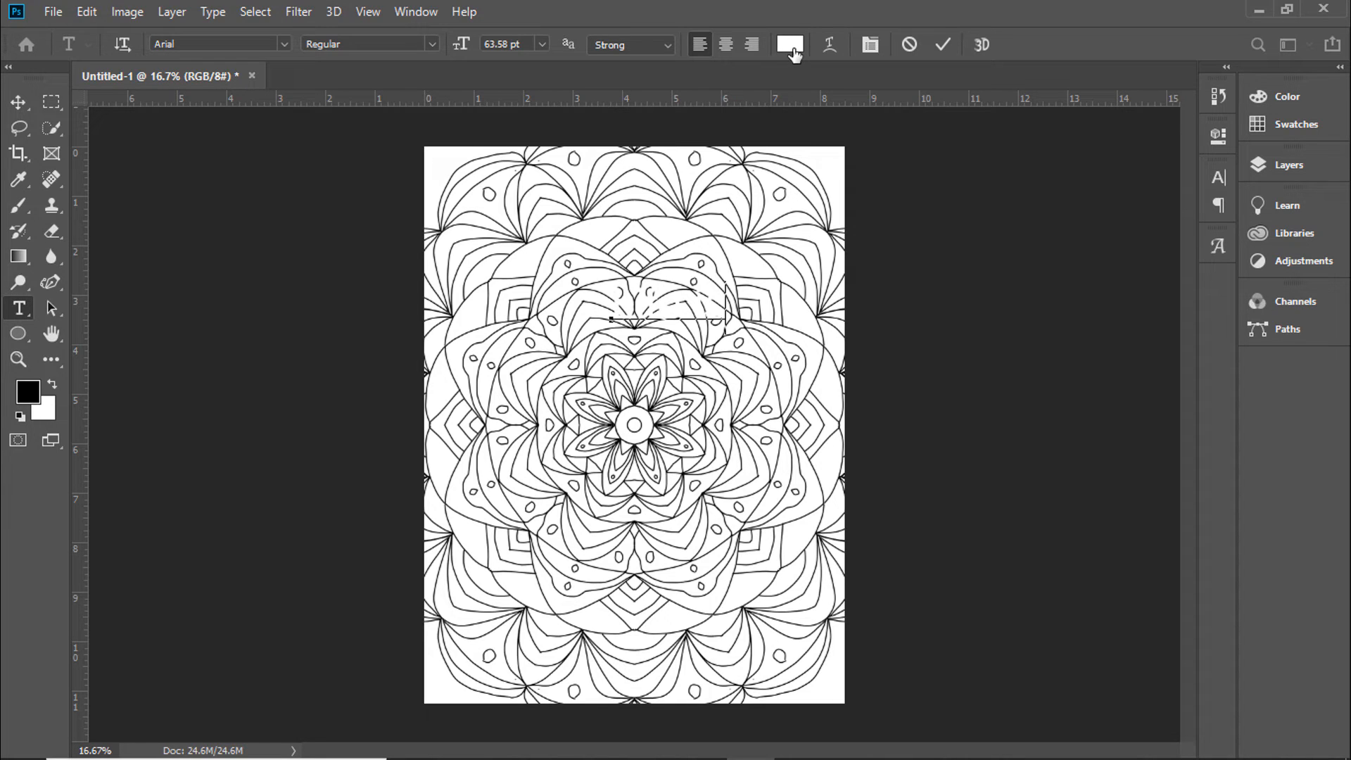
mouse_move(696, 68)
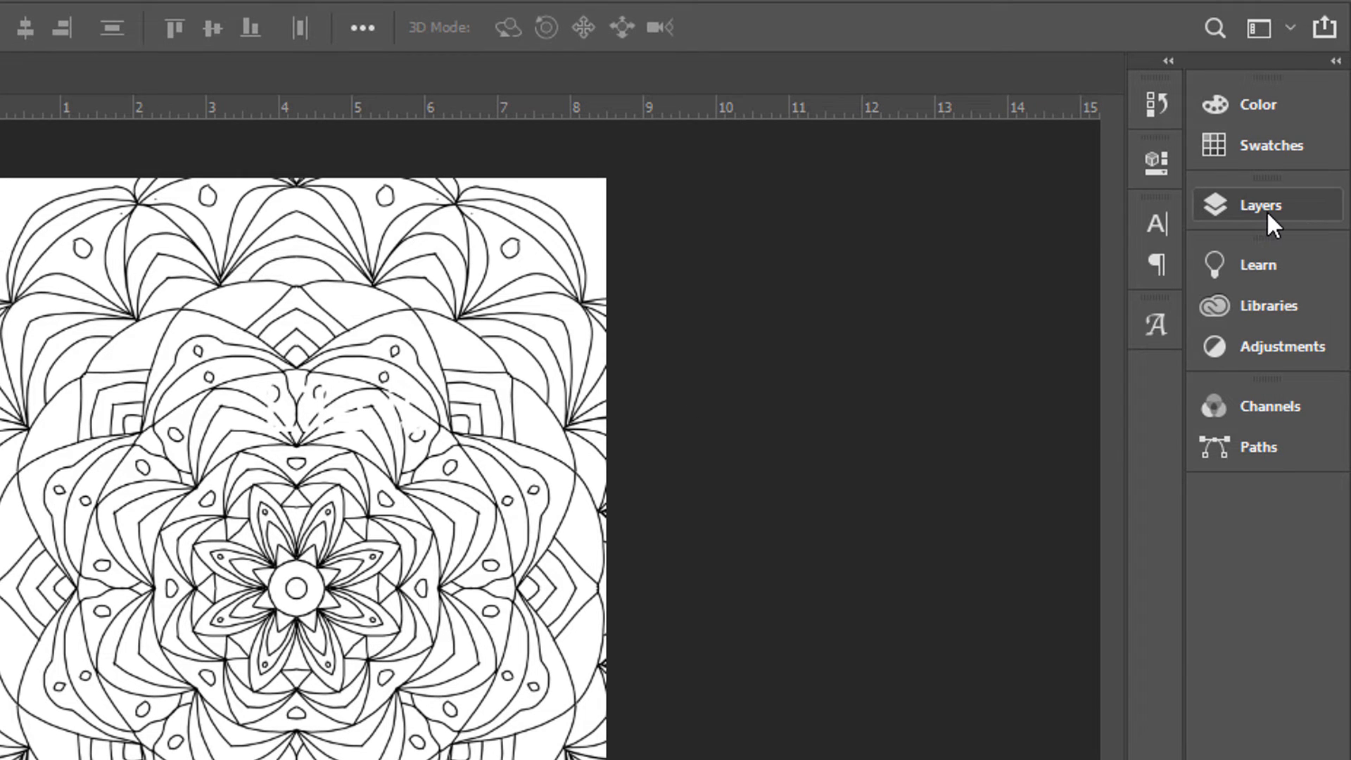
- Apply a 6 px black outside Stroke layer style to the 'Life is' layer
left_click(1260, 204)
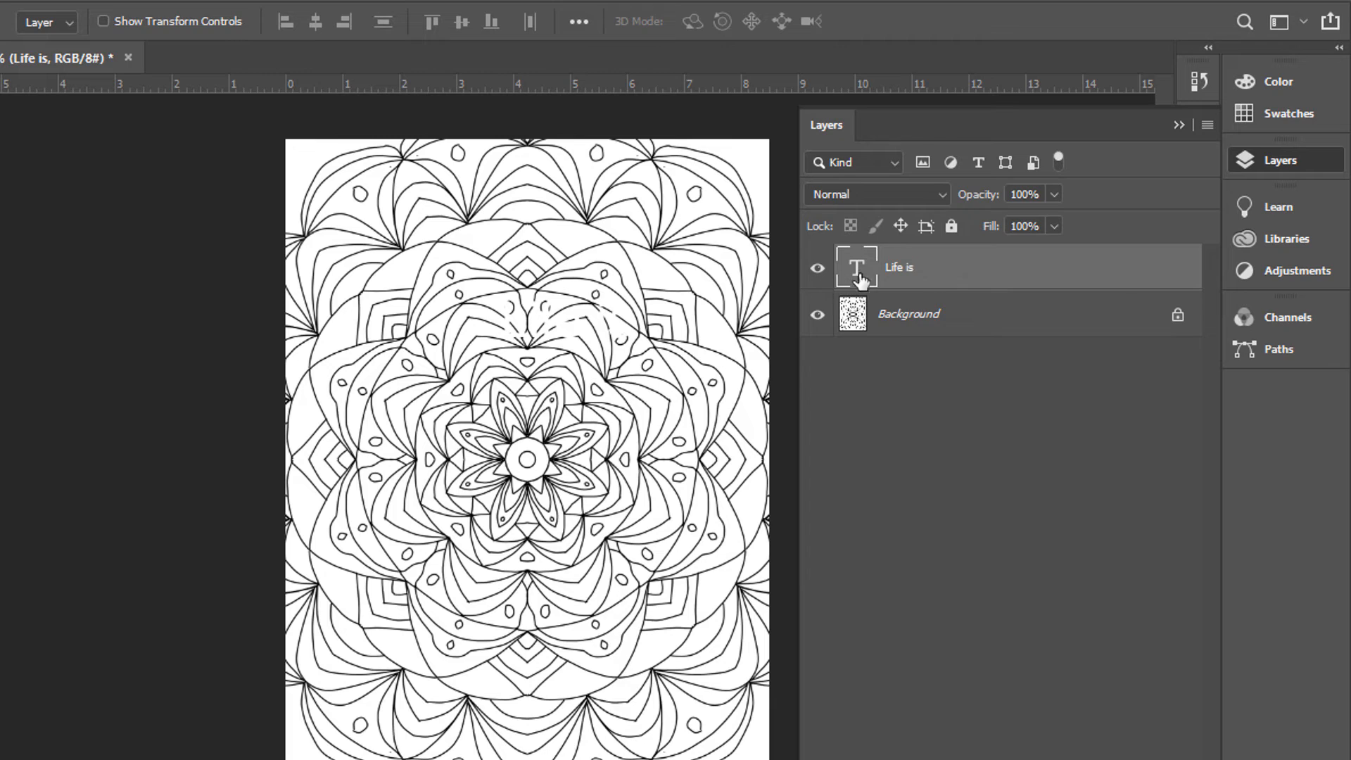
mouse_move(925, 280)
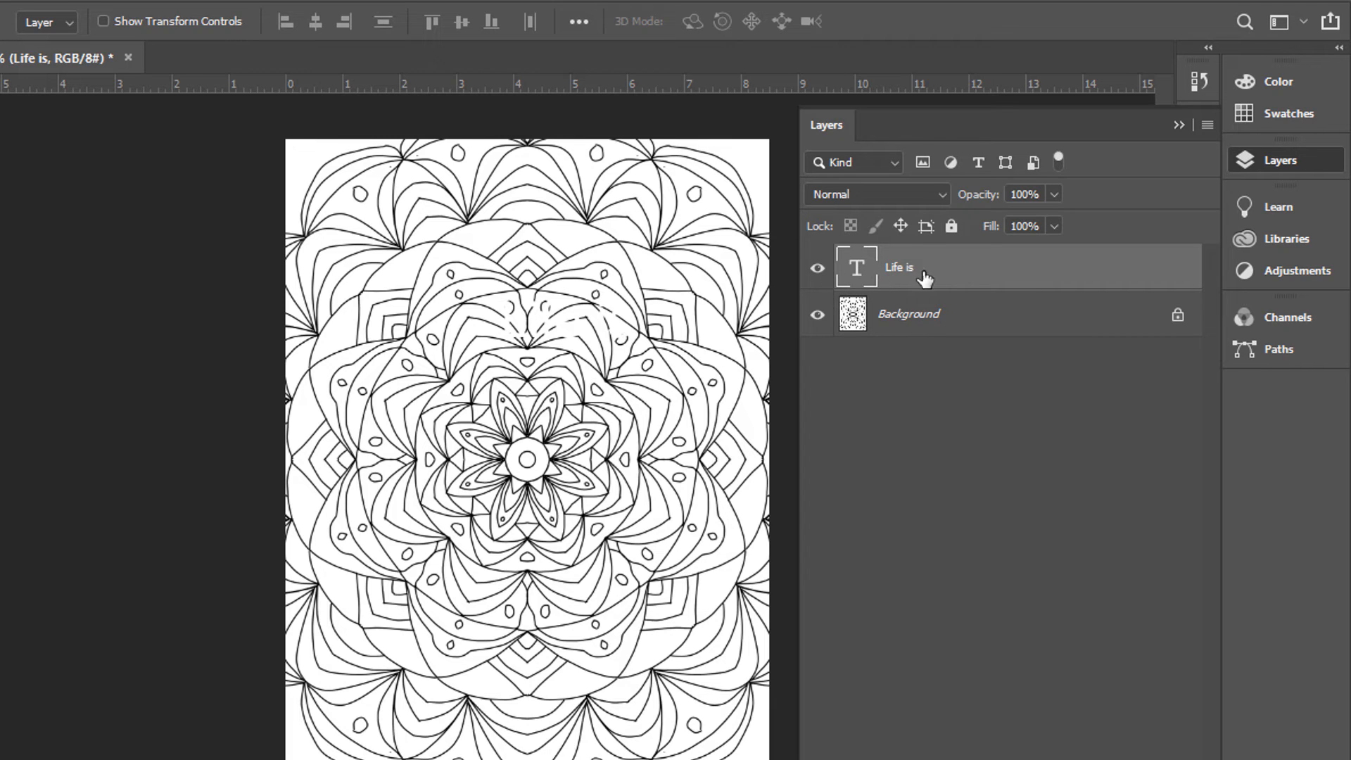
mouse_move(1141, 272)
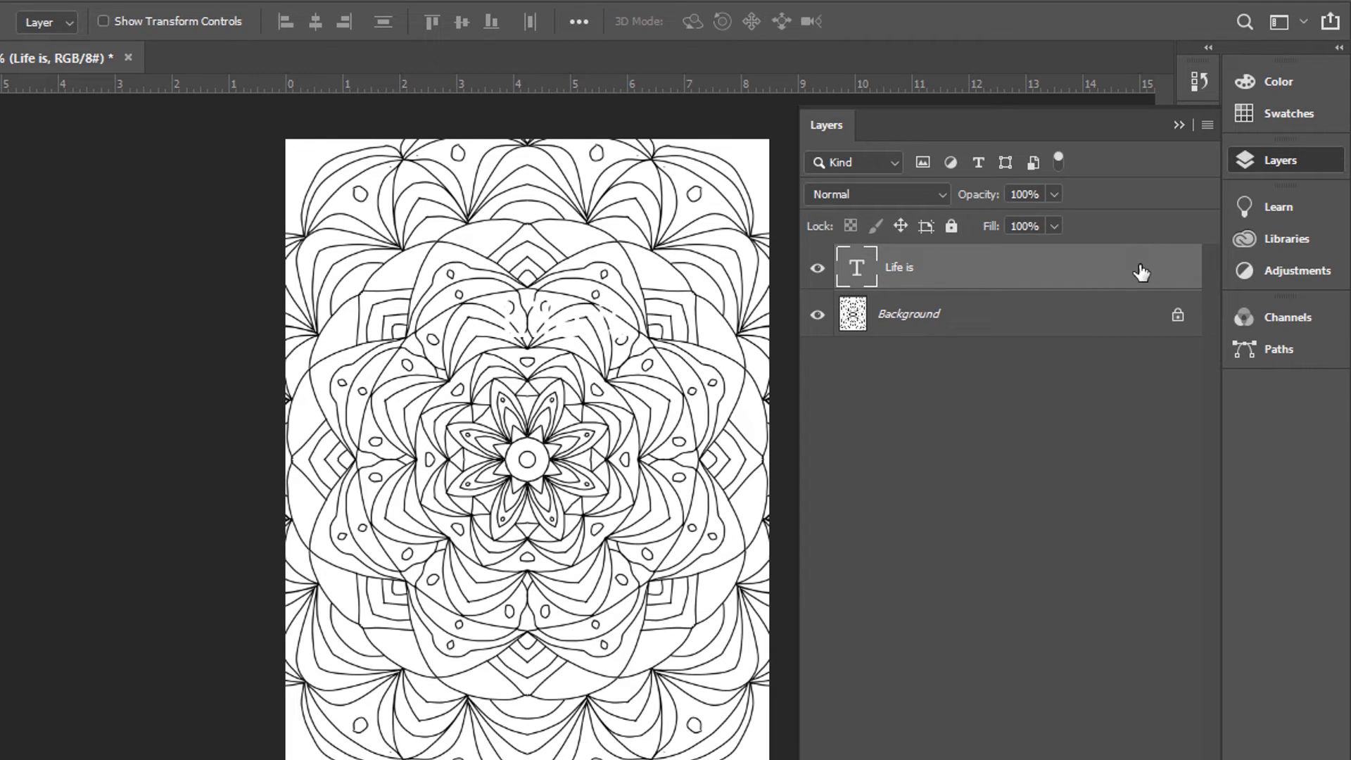
mouse_move(1141, 275)
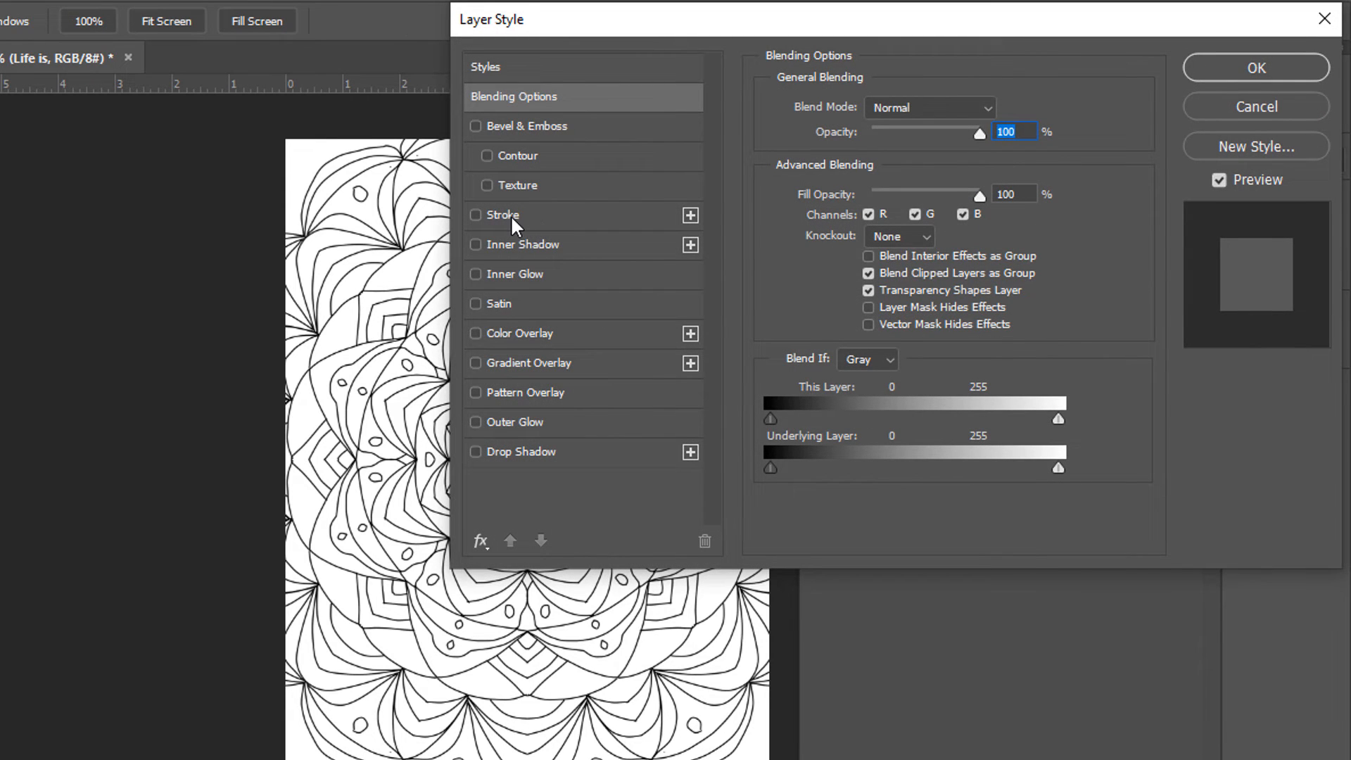
left_click(476, 215)
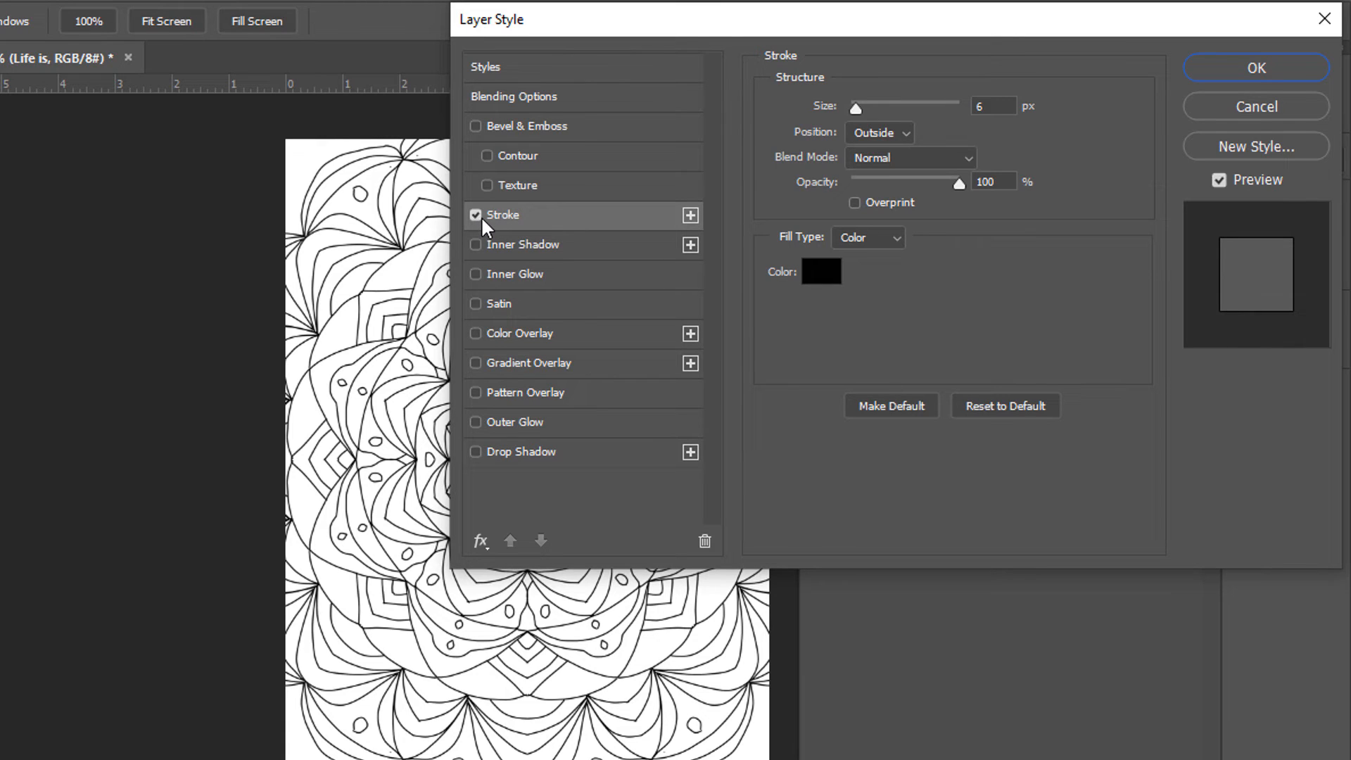
mouse_move(567, 223)
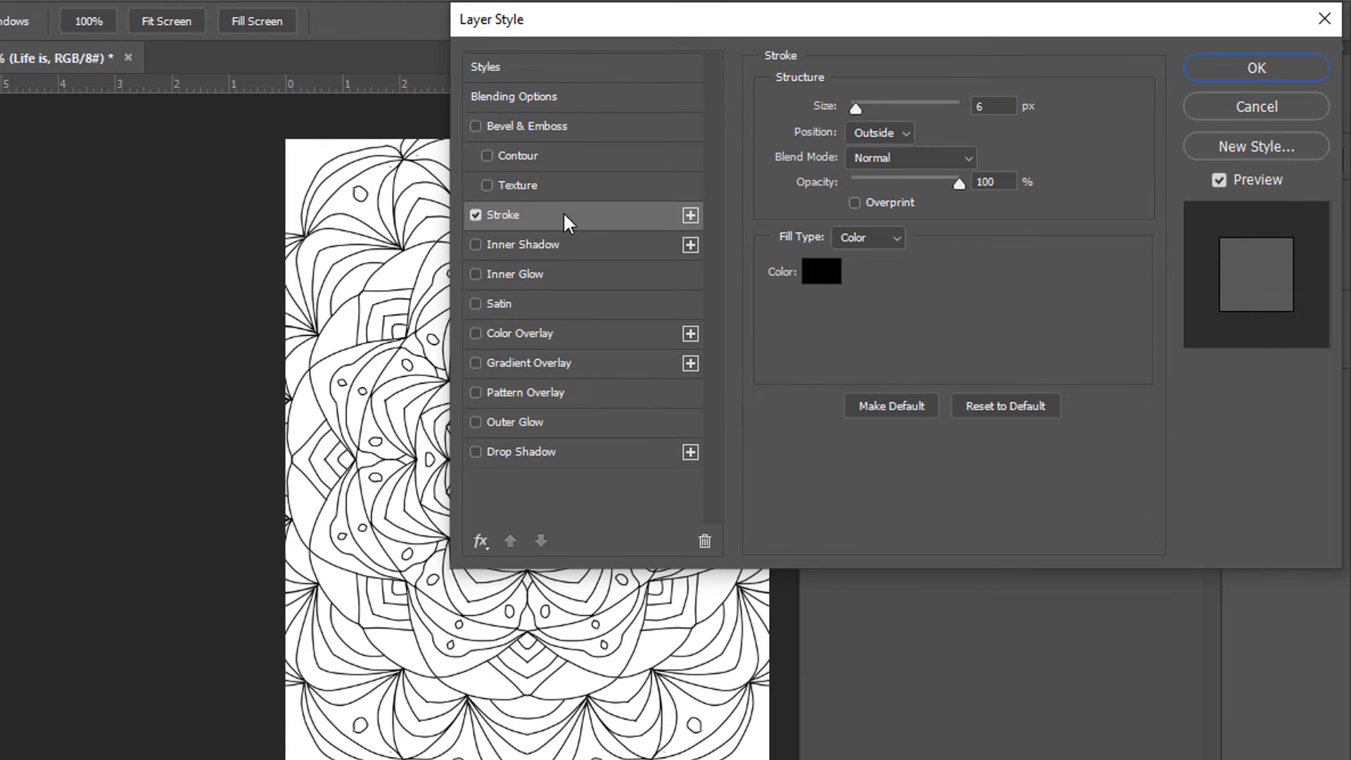
mouse_move(903, 110)
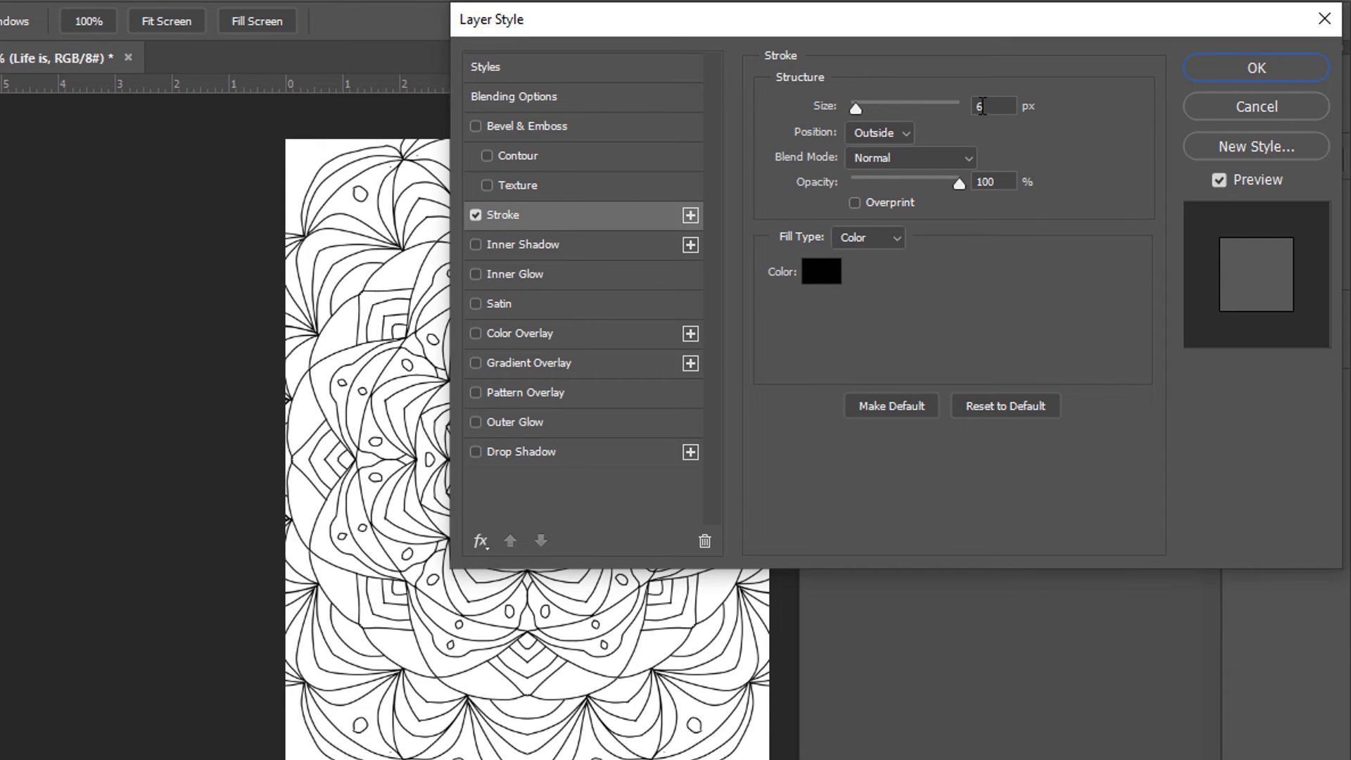
mouse_move(857, 127)
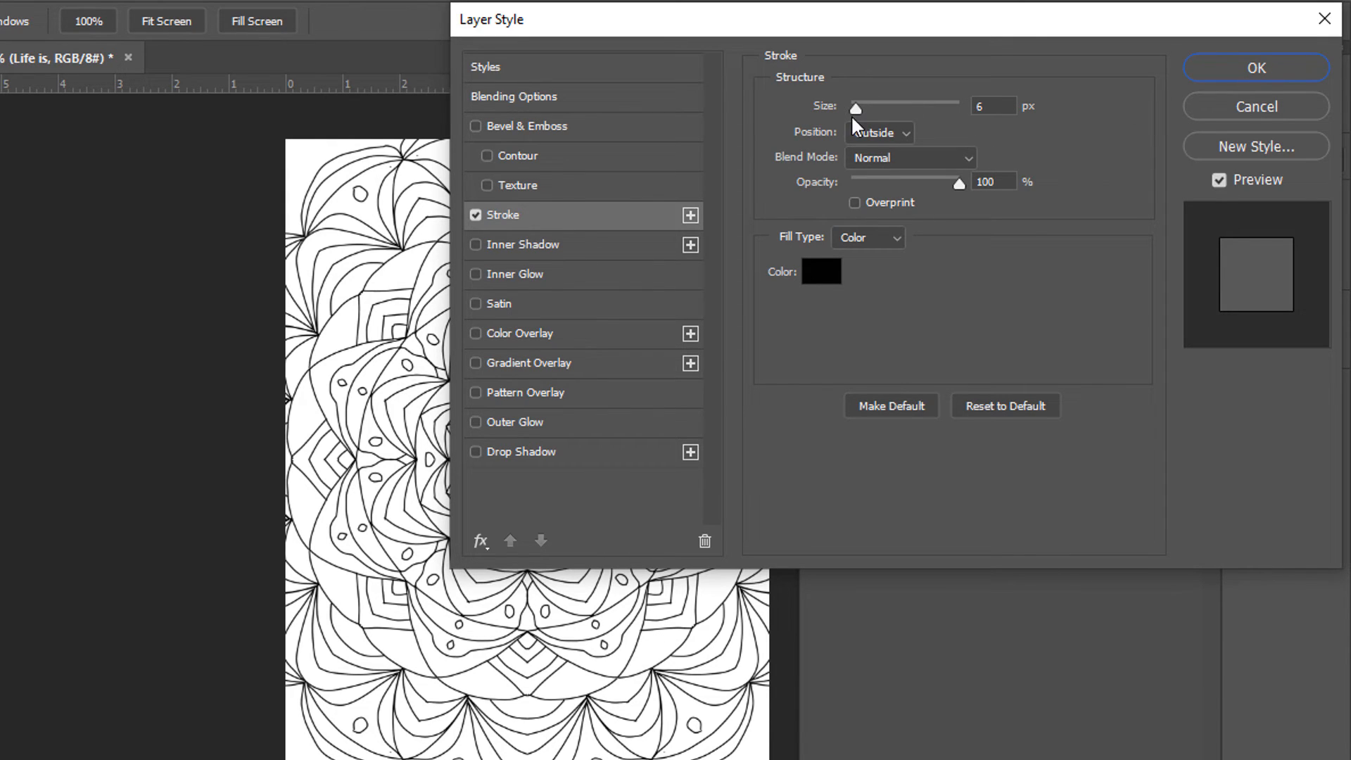
mouse_move(1206, 122)
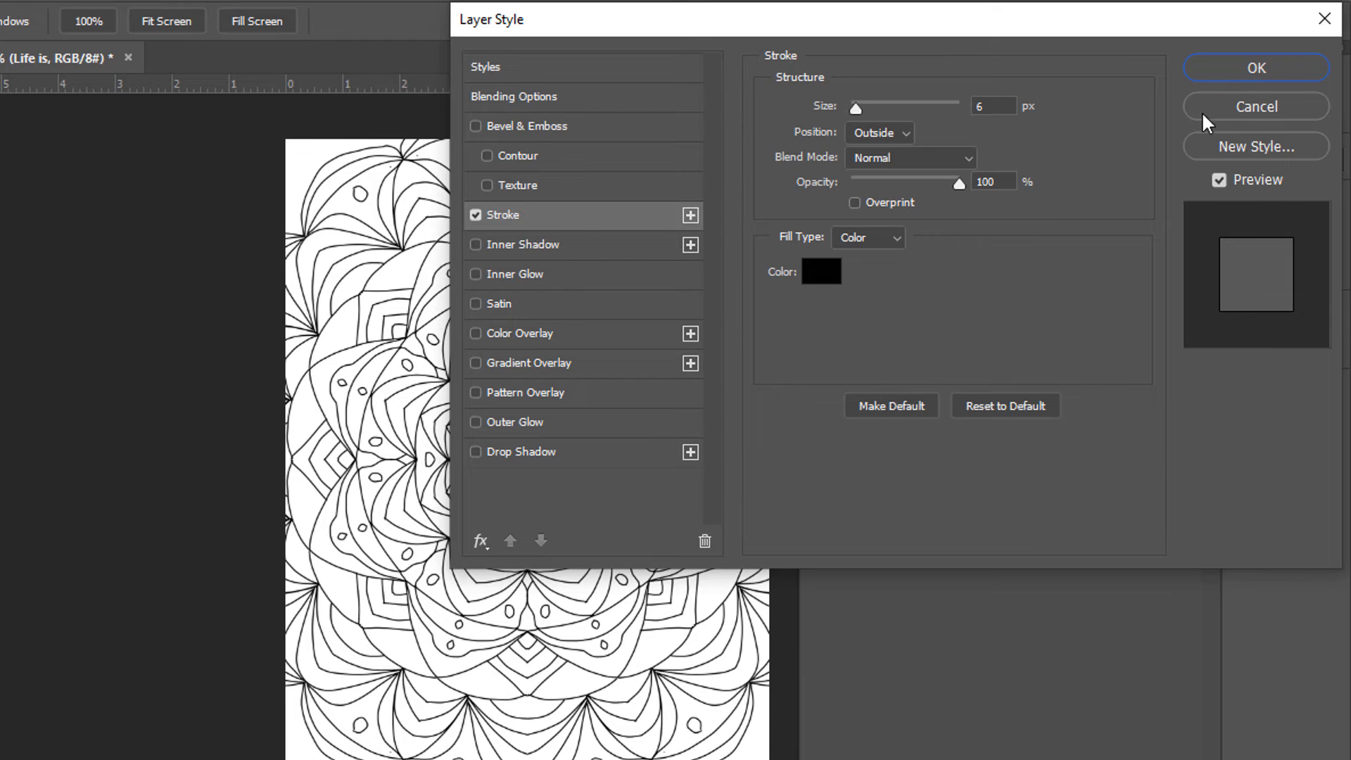
left_click(1255, 68)
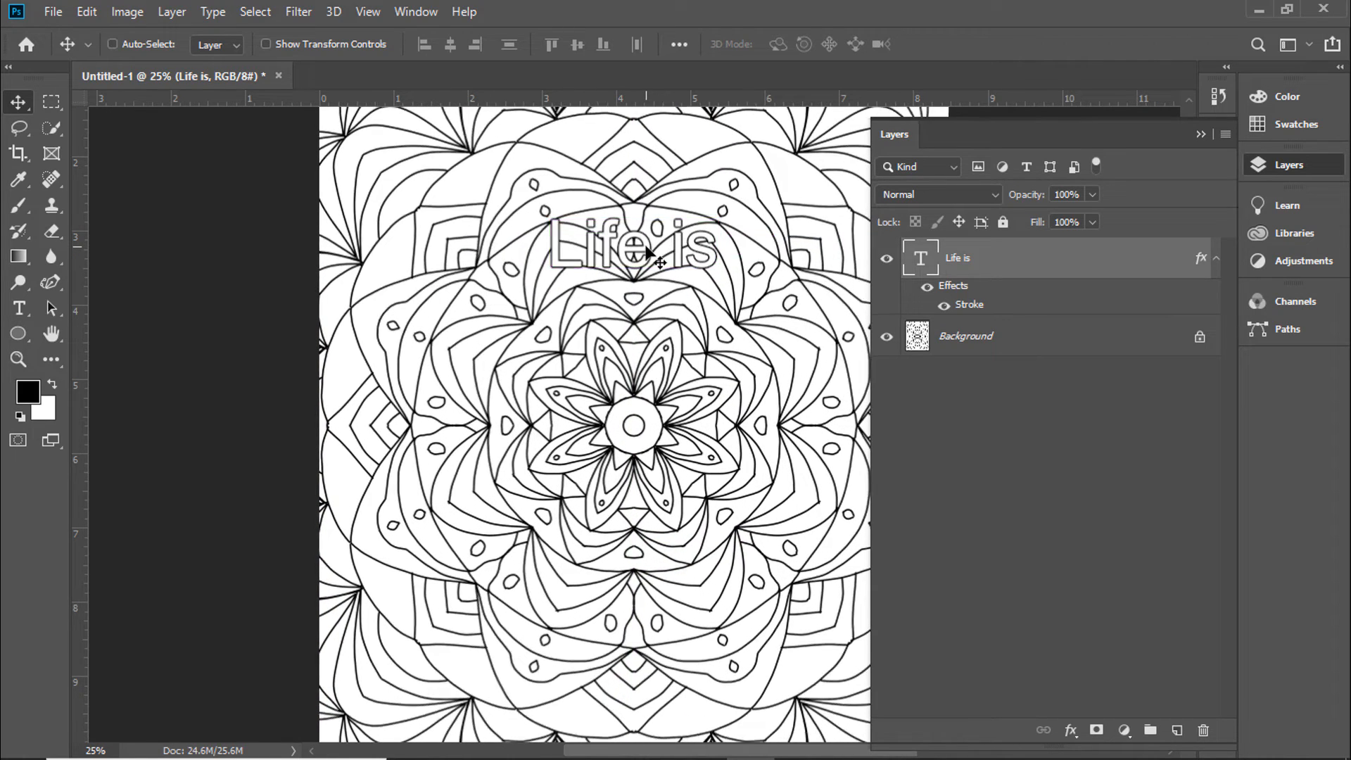
- Zoom out and tick Drop Shadow for the 'Life is' text
key("ctrl+minus")
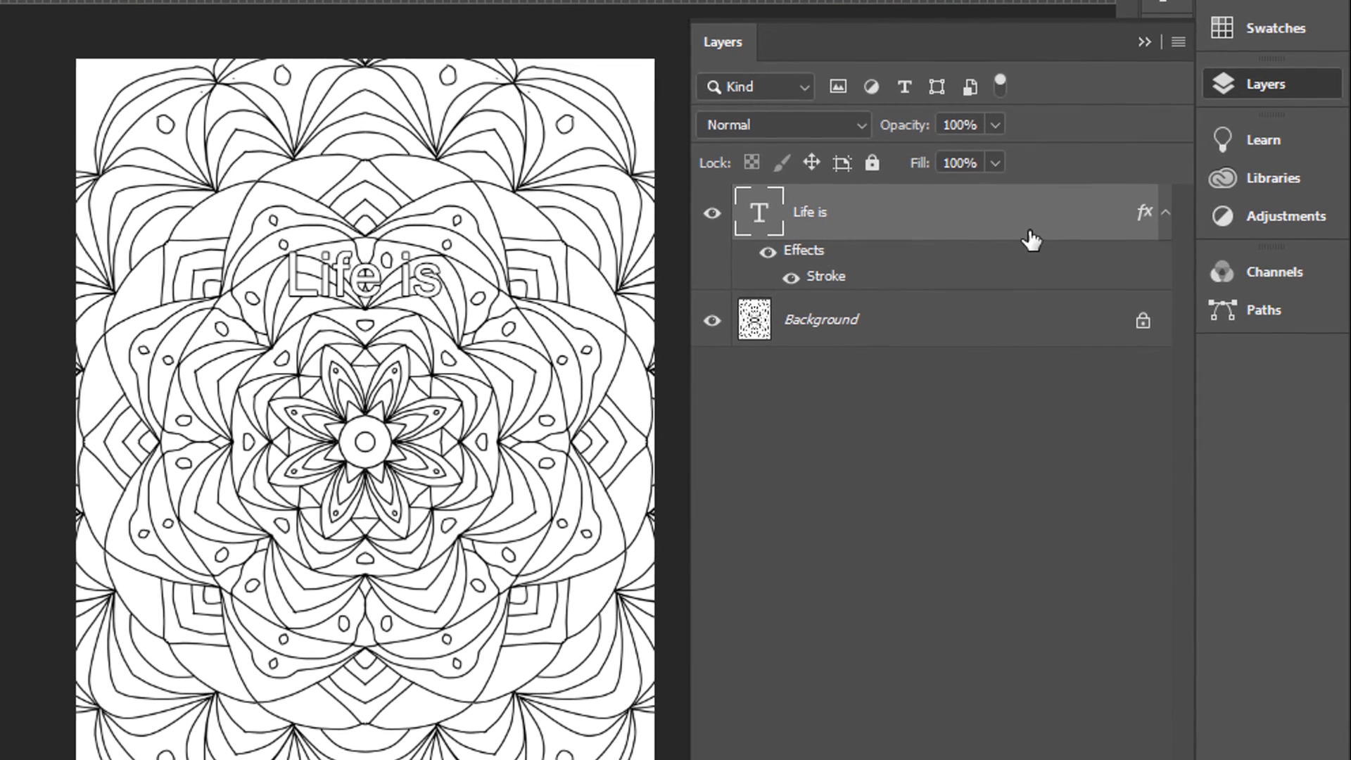
mouse_move(1079, 224)
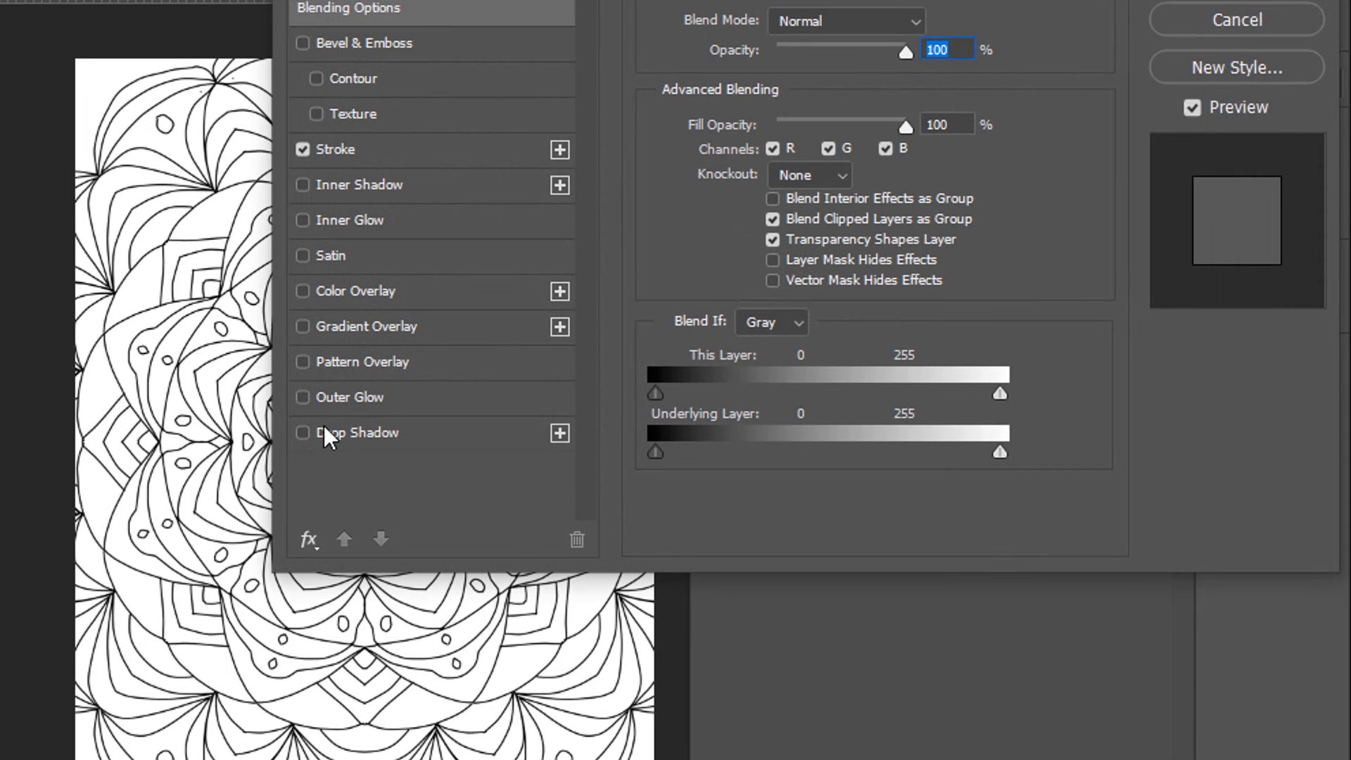
left_click(302, 433)
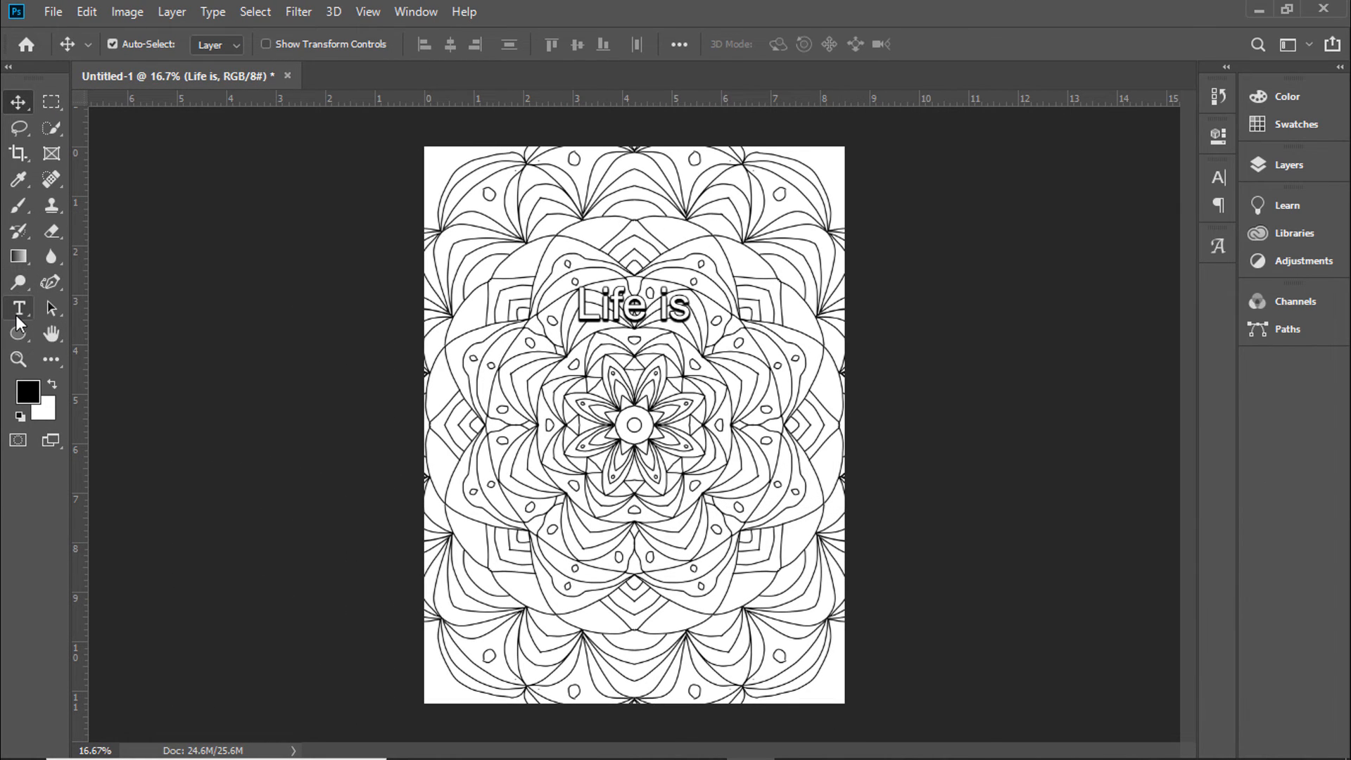
- Change 'Life is' to Myriad Pro in a heavier font style, then switch tools
left_click(285, 44)
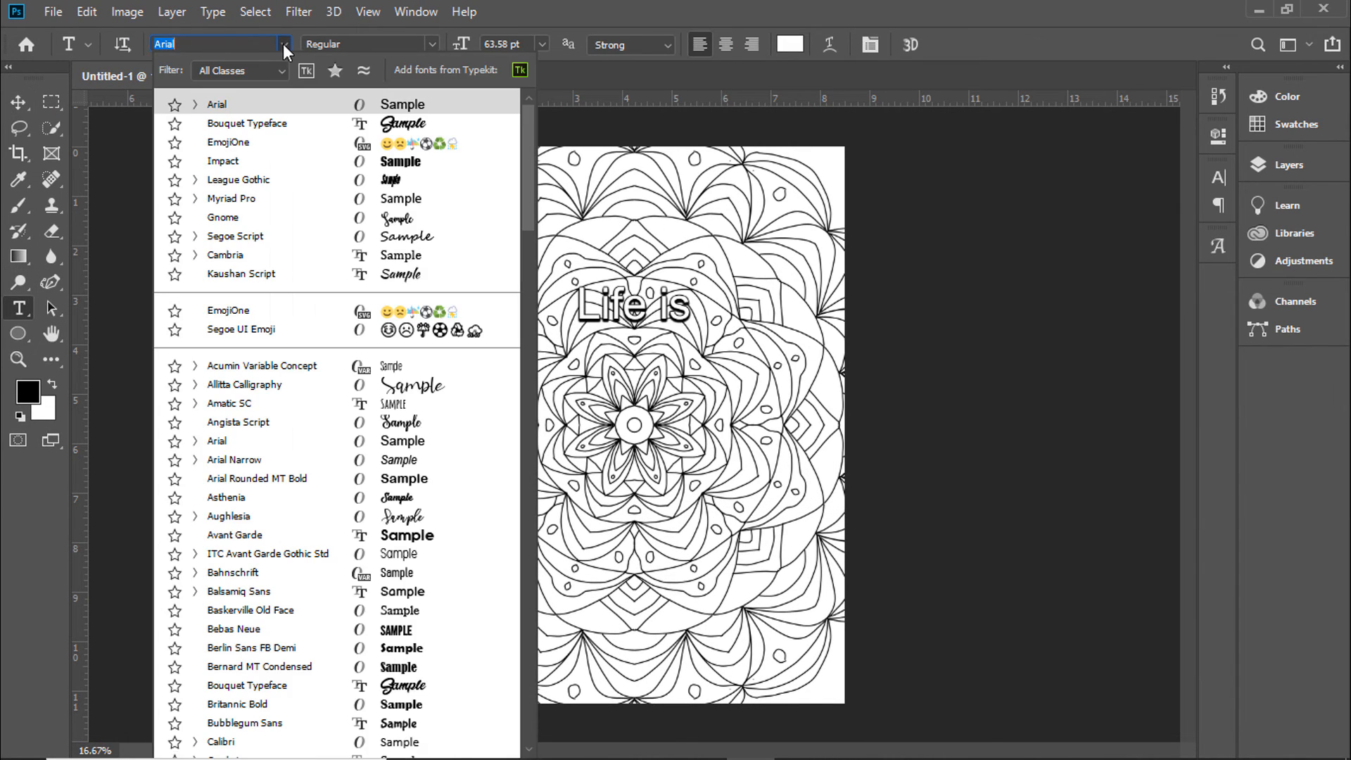
left_click(238, 179)
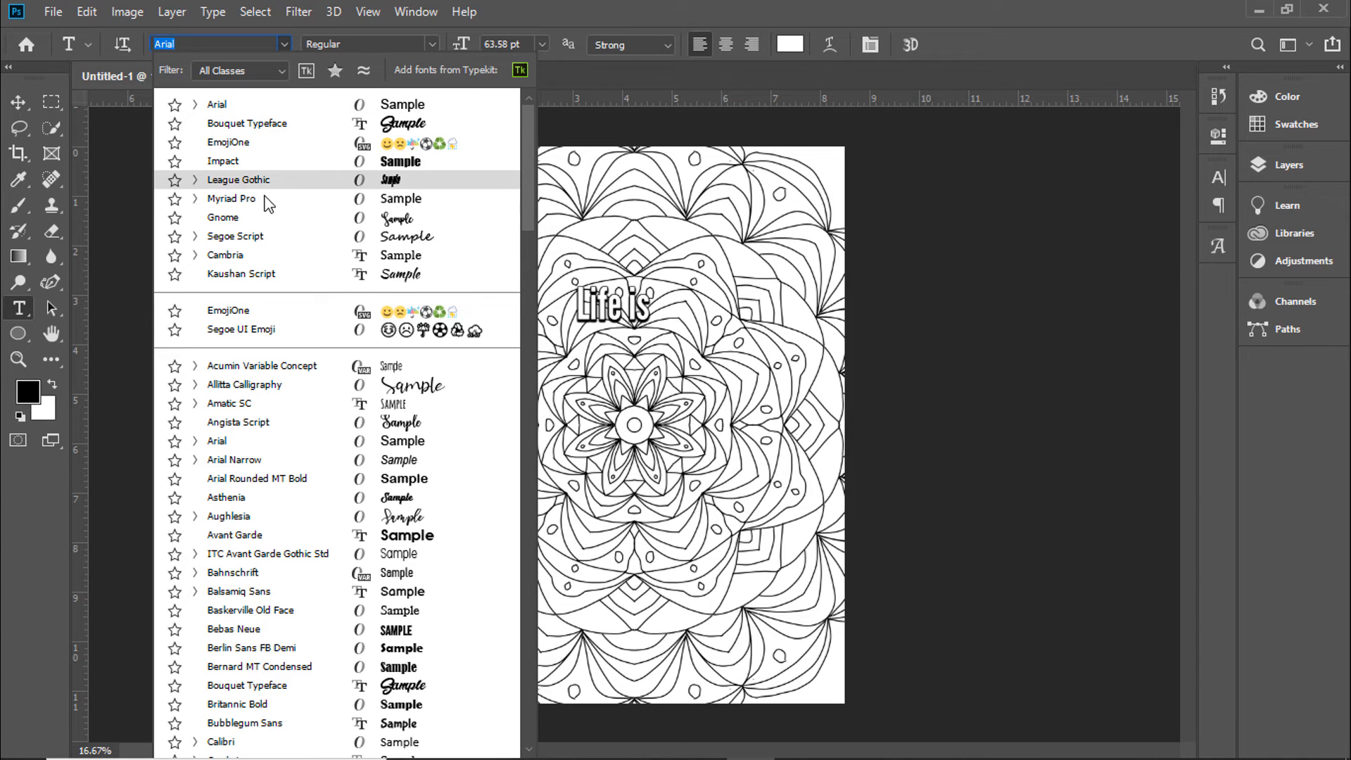
left_click(231, 199)
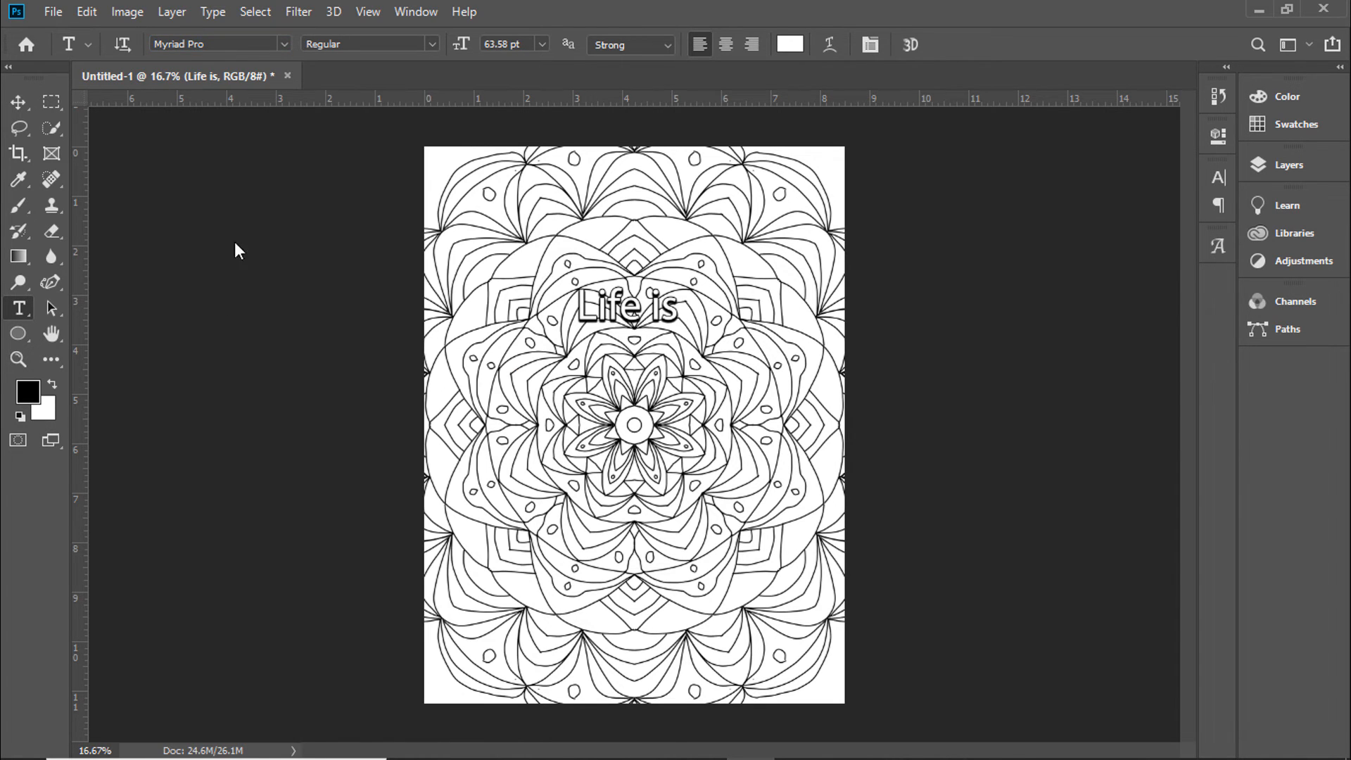
left_click(433, 43)
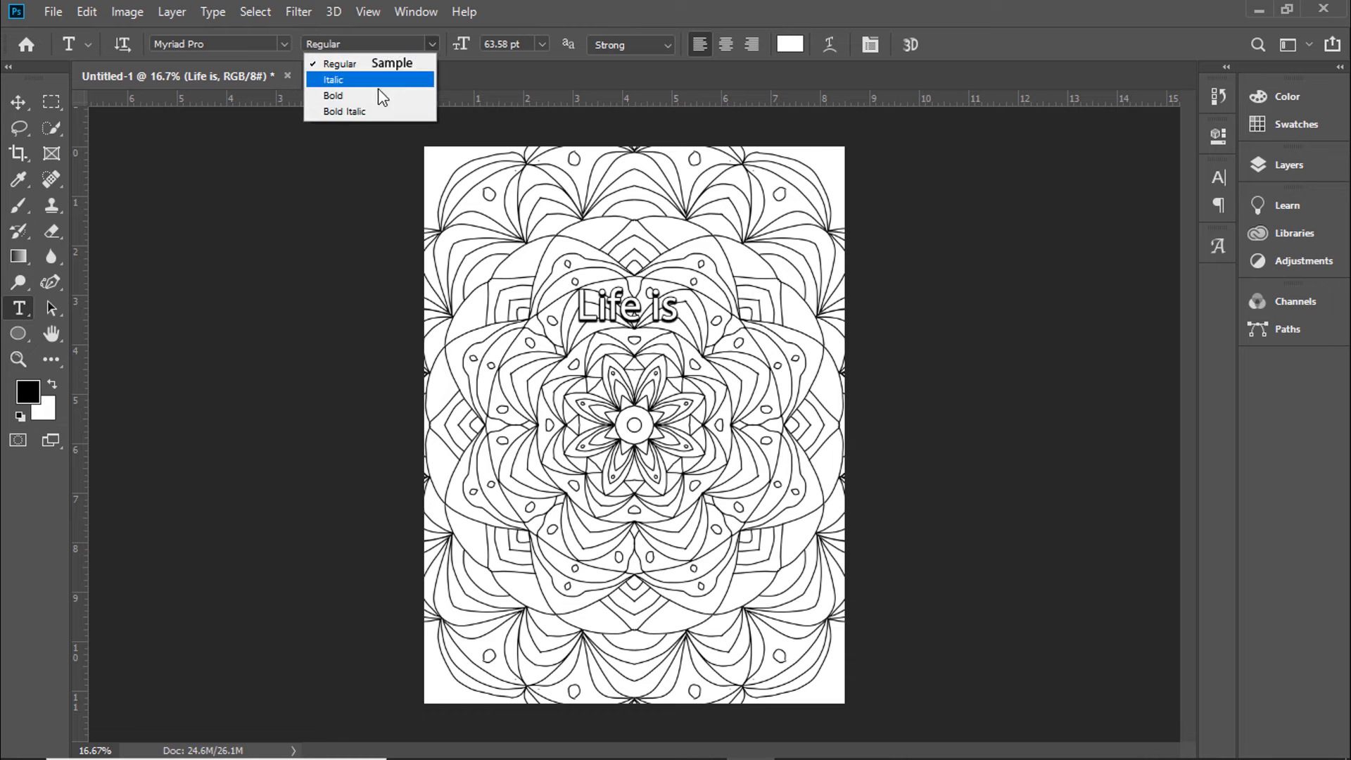
left_click(334, 95)
type("100")
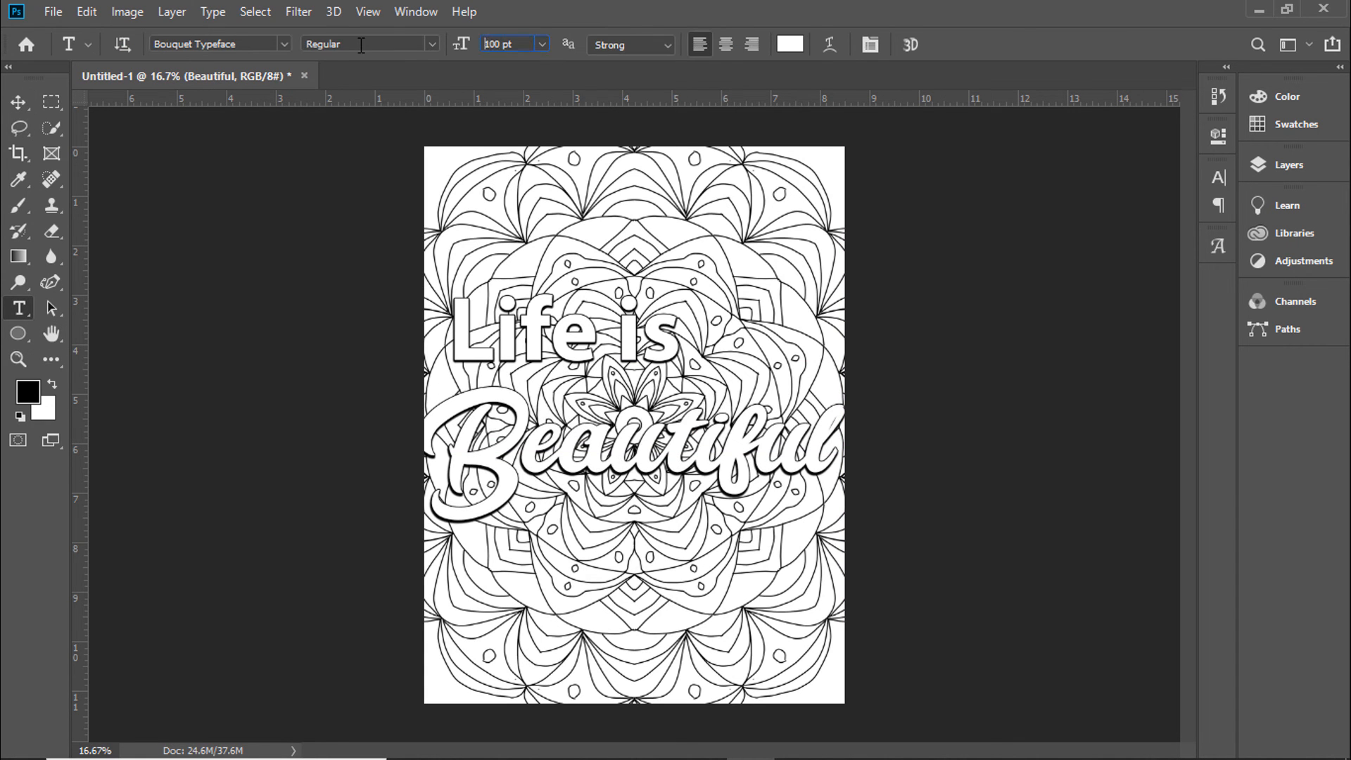
left_click(18, 102)
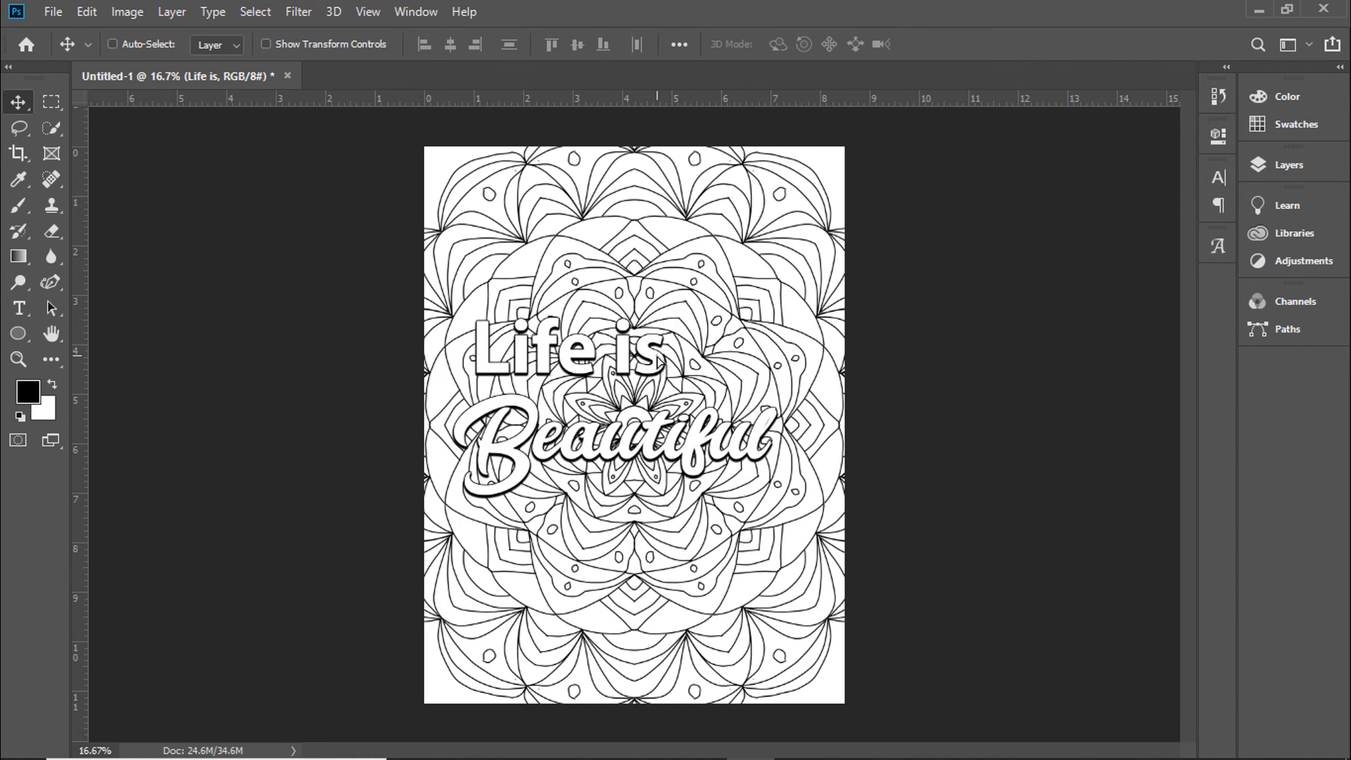
- Move the 'Life is Beautiful' lettering down over the mandala centre, then dismiss the File menu
left_click(1290, 164)
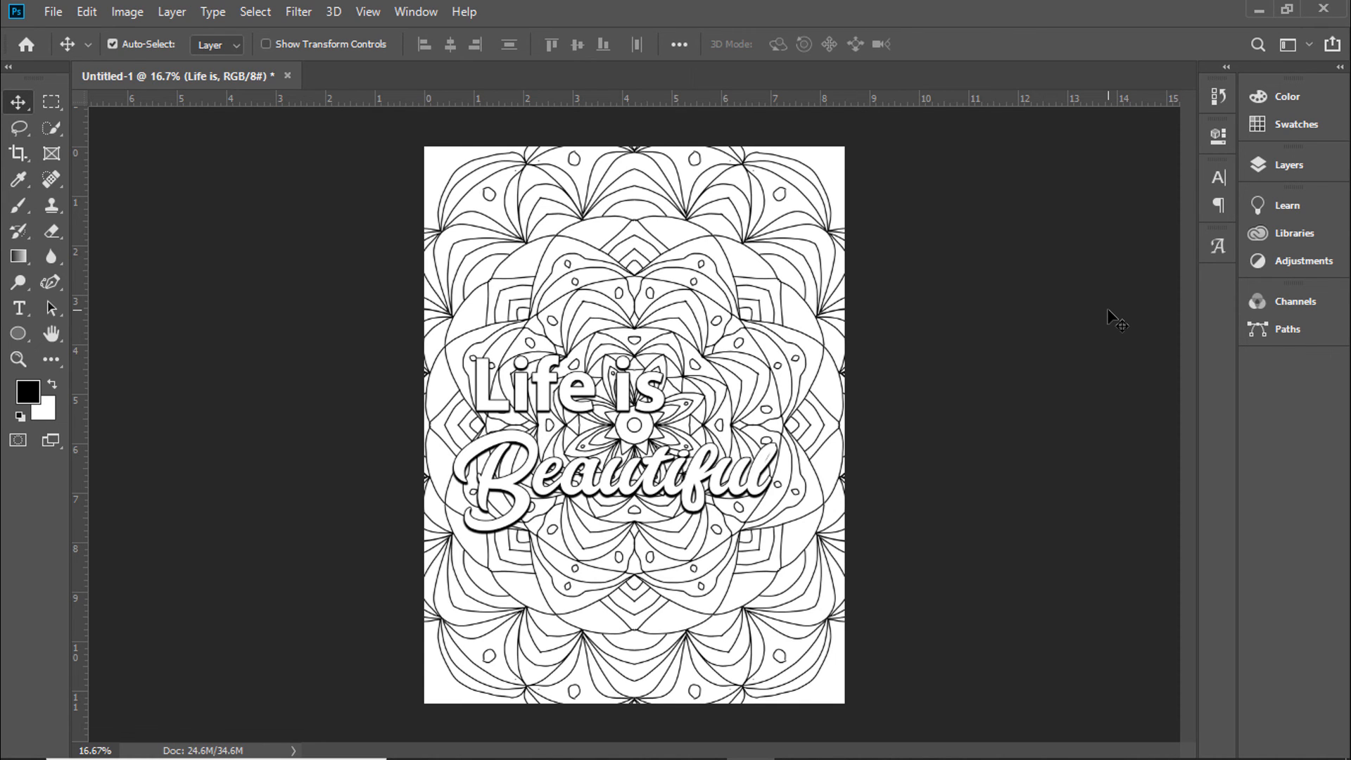
mouse_move(469, 271)
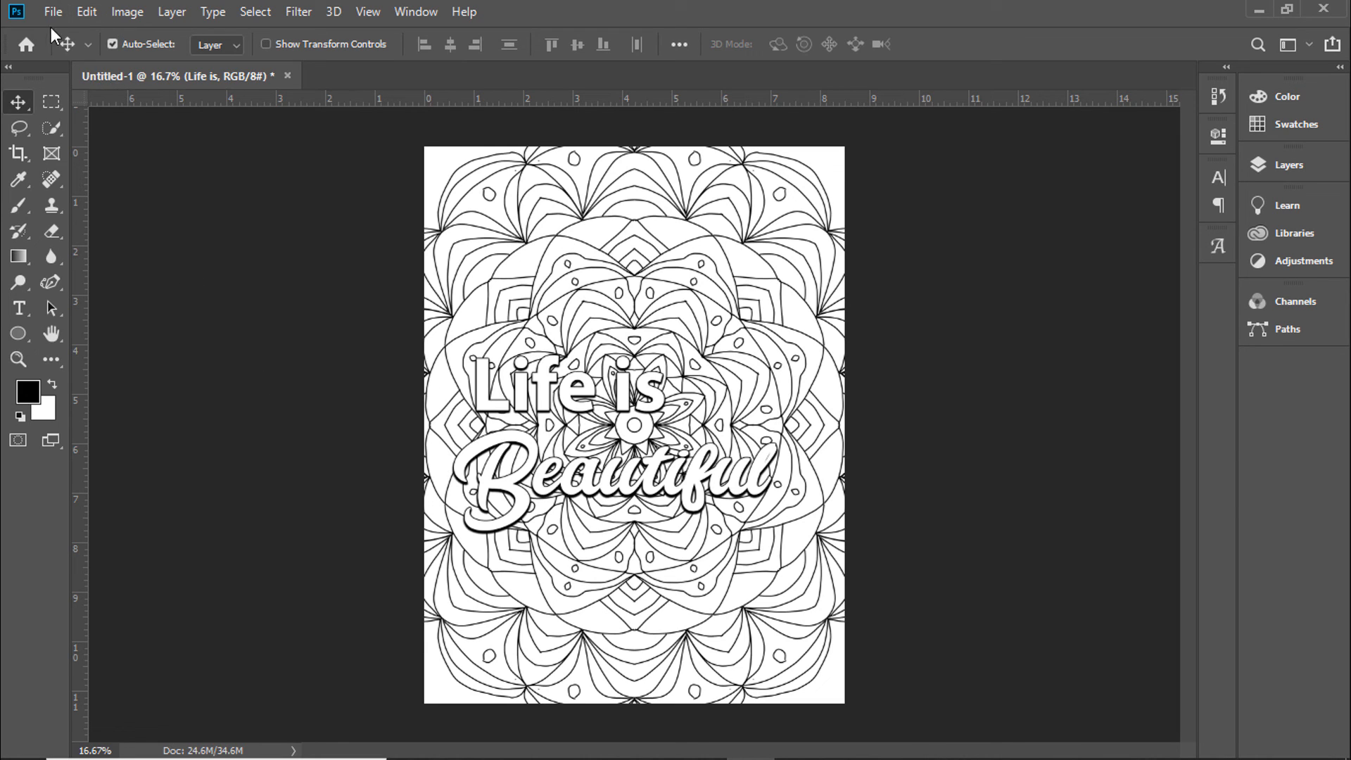
left_click(53, 12)
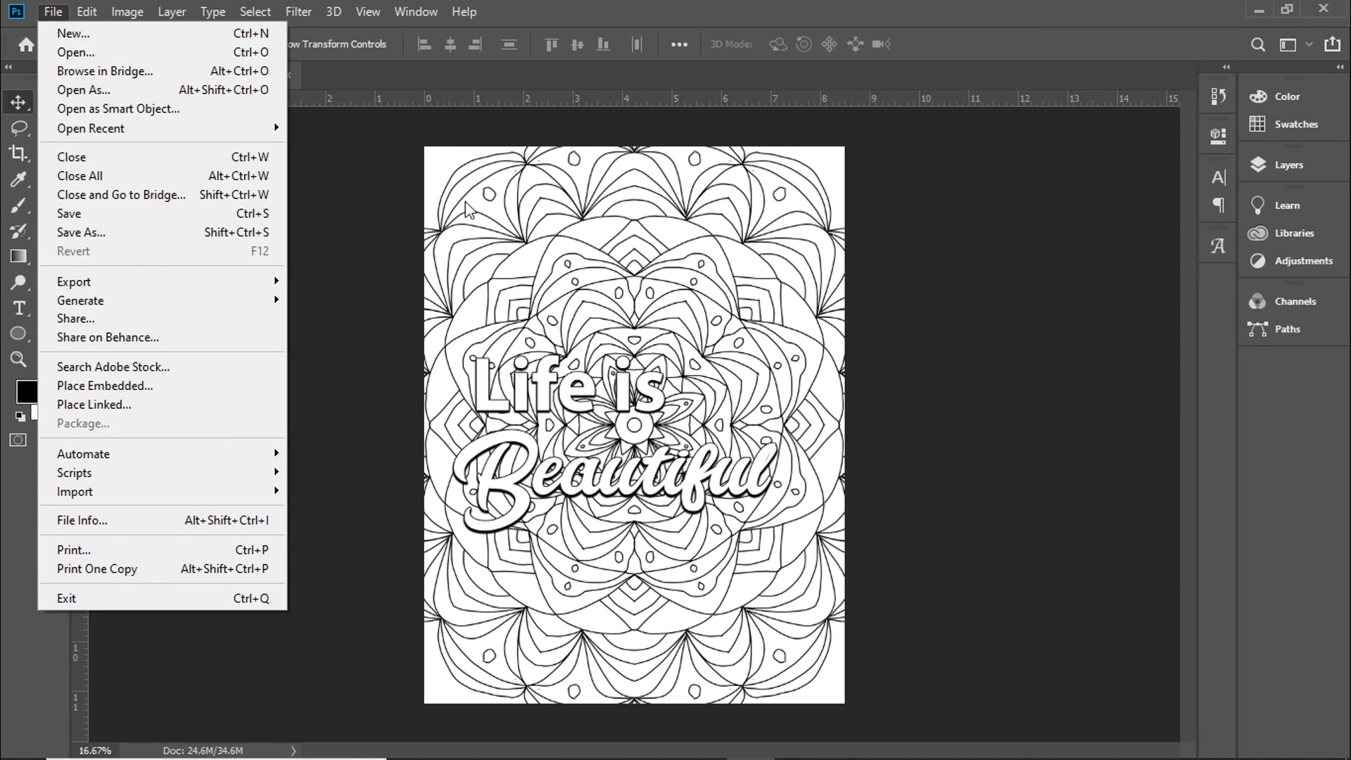
left_click(375, 245)
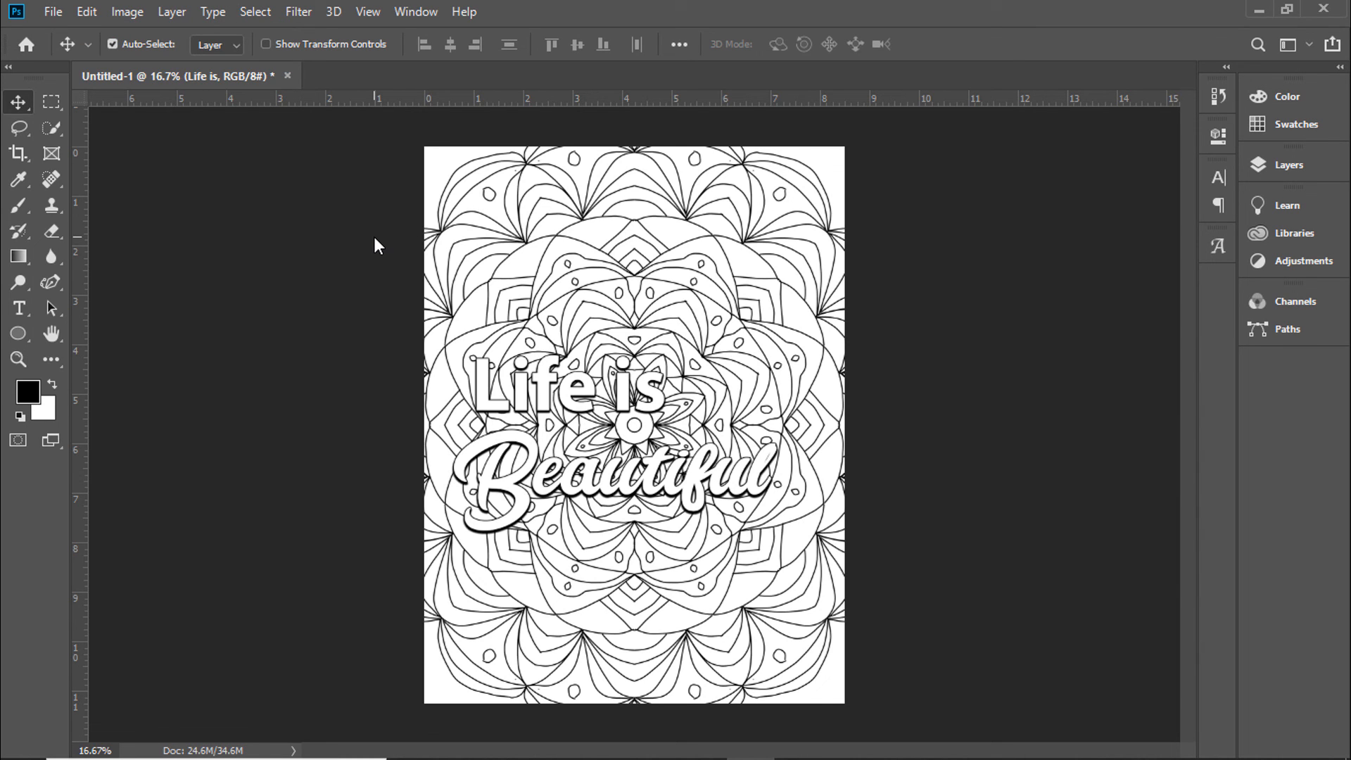